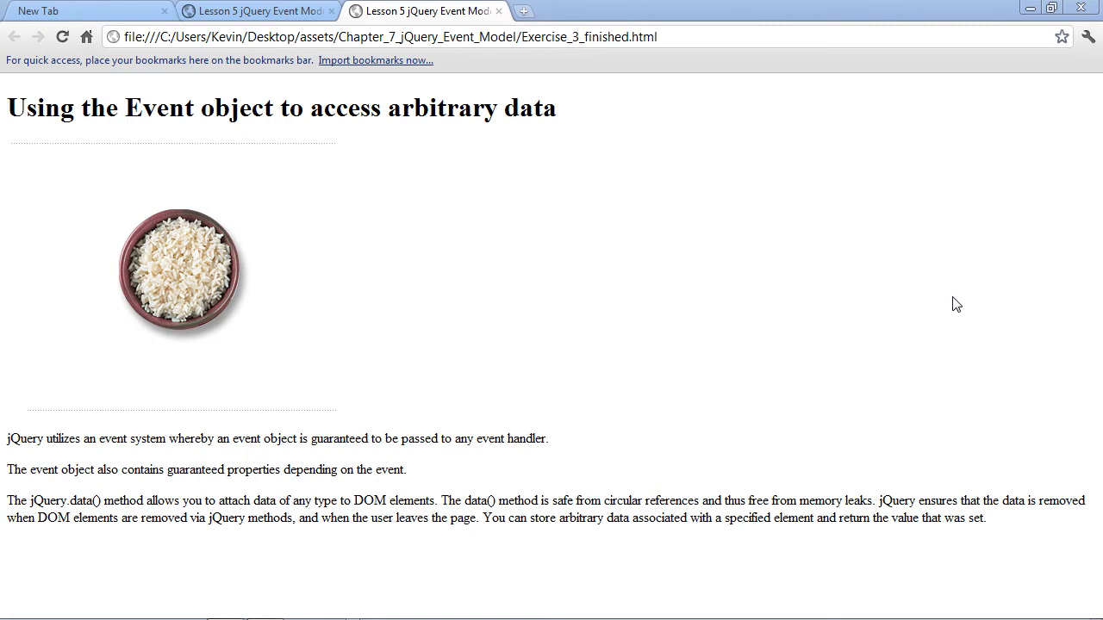
pyautogui.moveTo(961, 324)
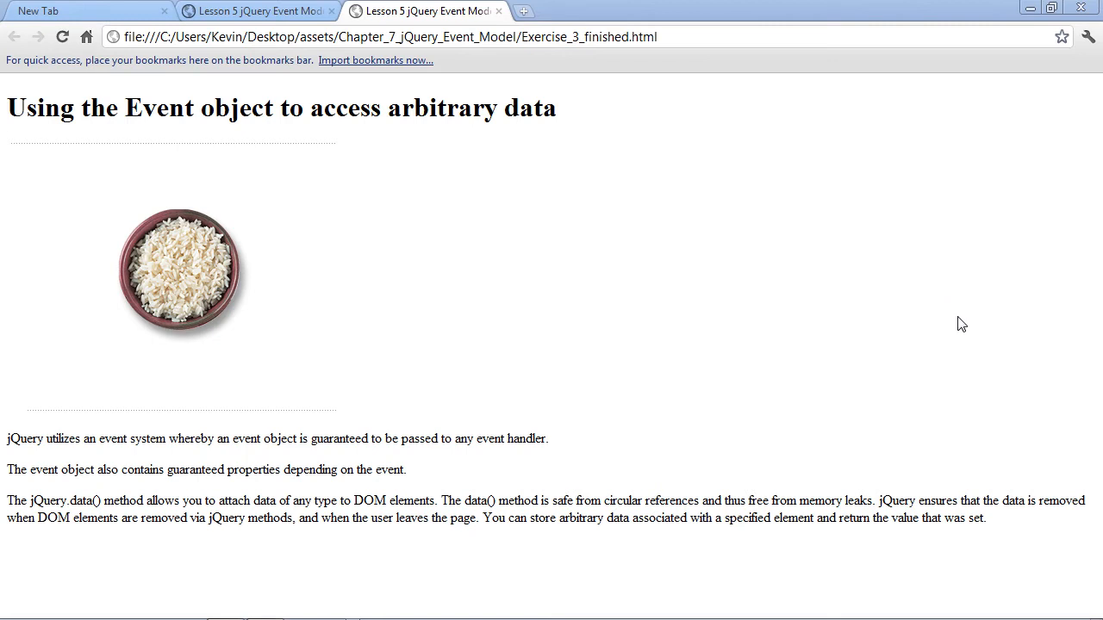
pyautogui.moveTo(260, 234)
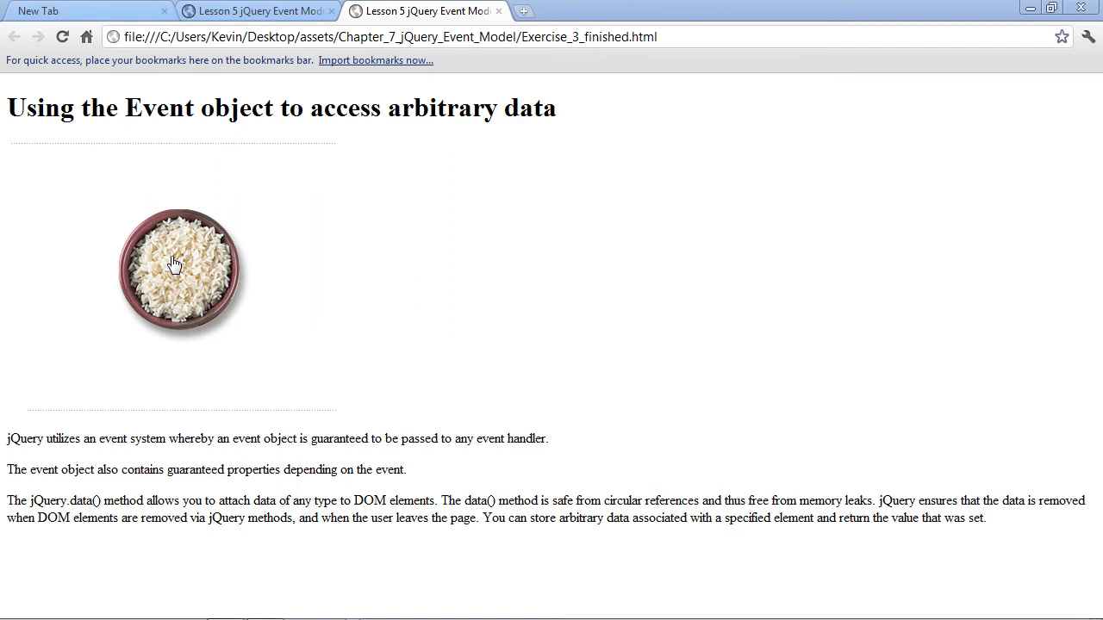
# Trigger the rice image and acknowledge each grain-source alert, brown rice through whole oats.
pyautogui.click(176, 266)
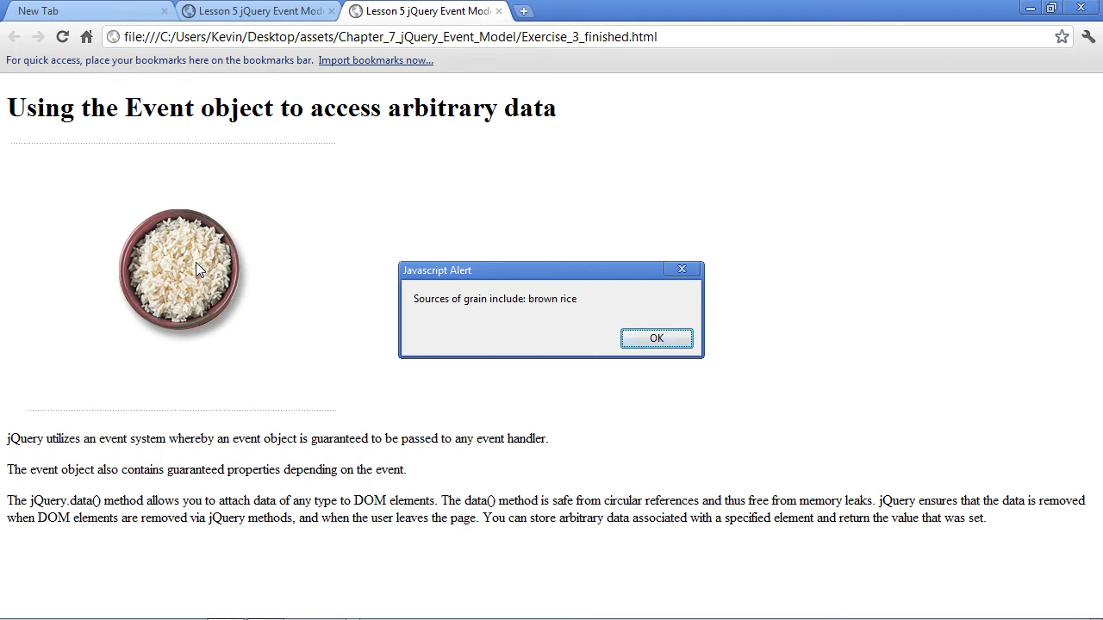
pyautogui.click(656, 337)
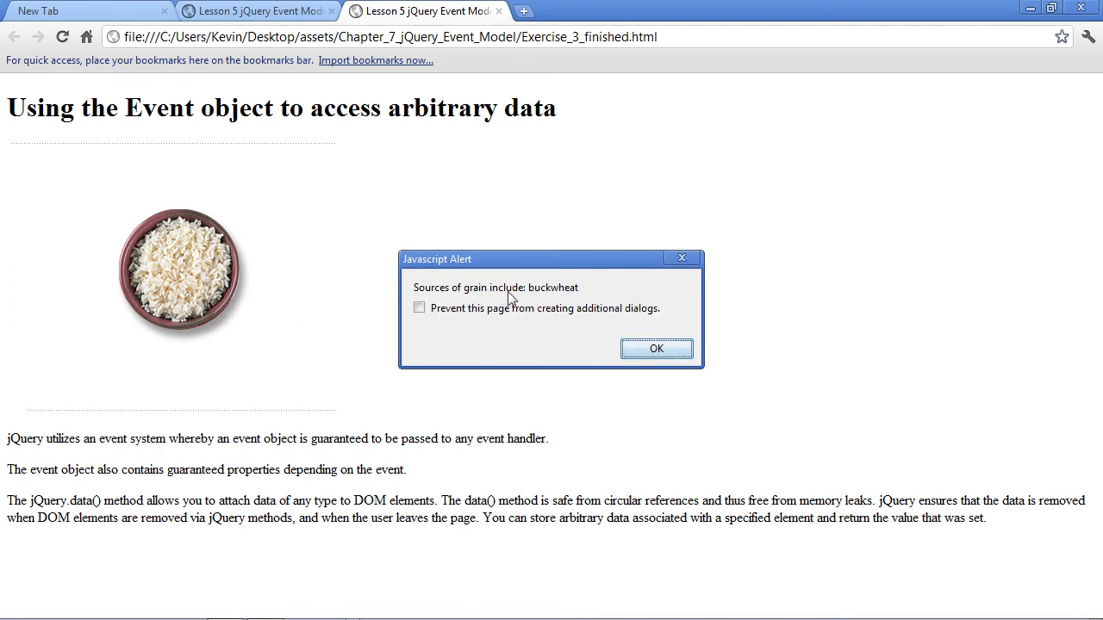
pyautogui.moveTo(472, 307)
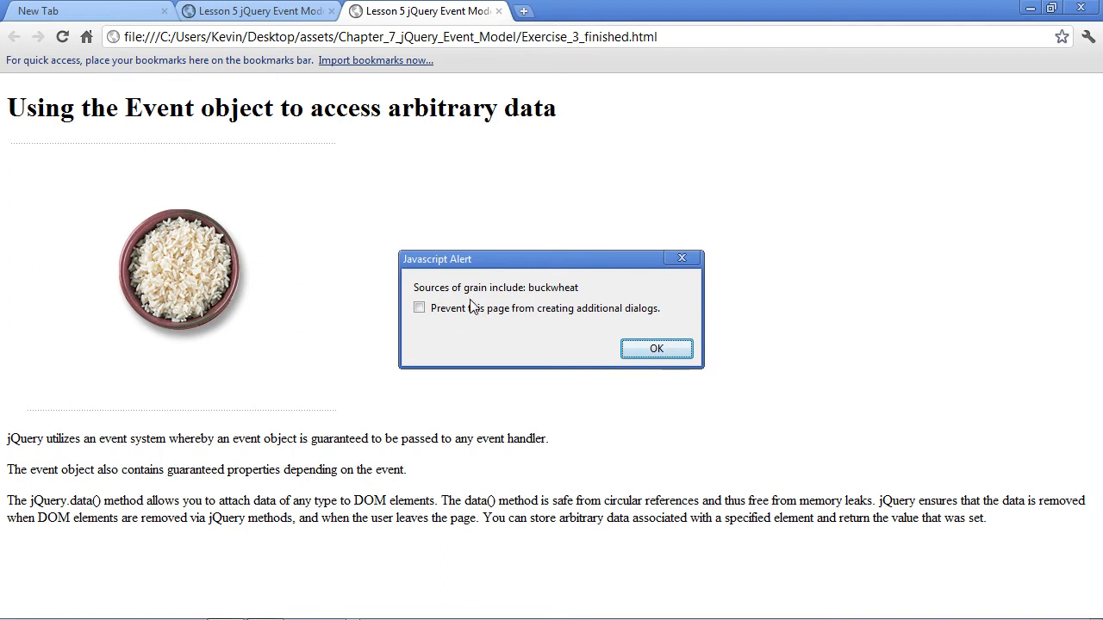
pyautogui.click(656, 348)
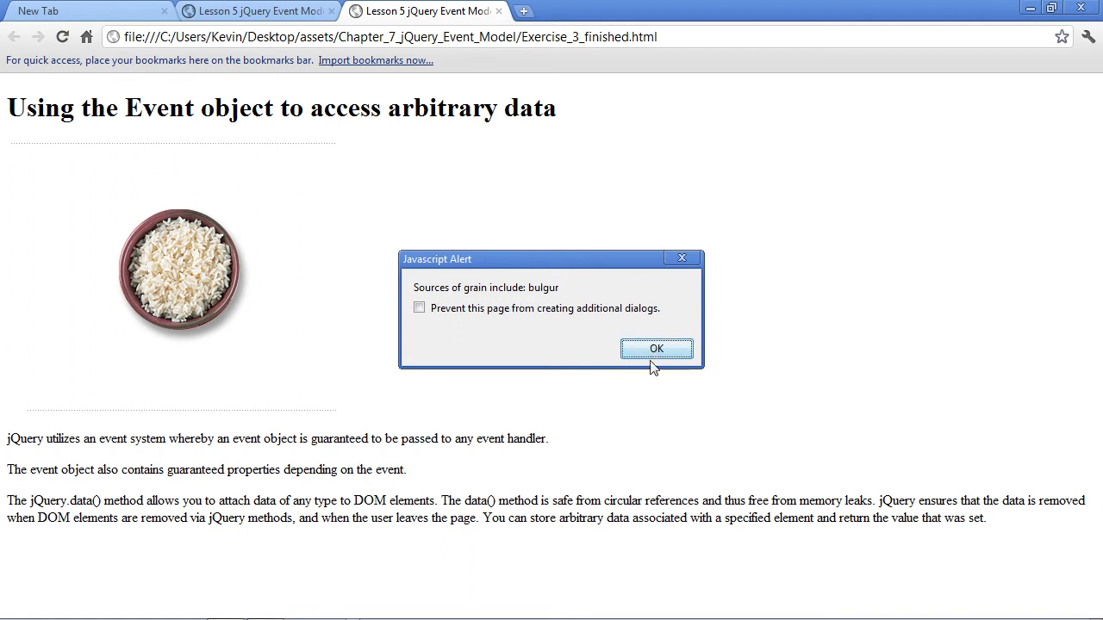
pyautogui.click(656, 348)
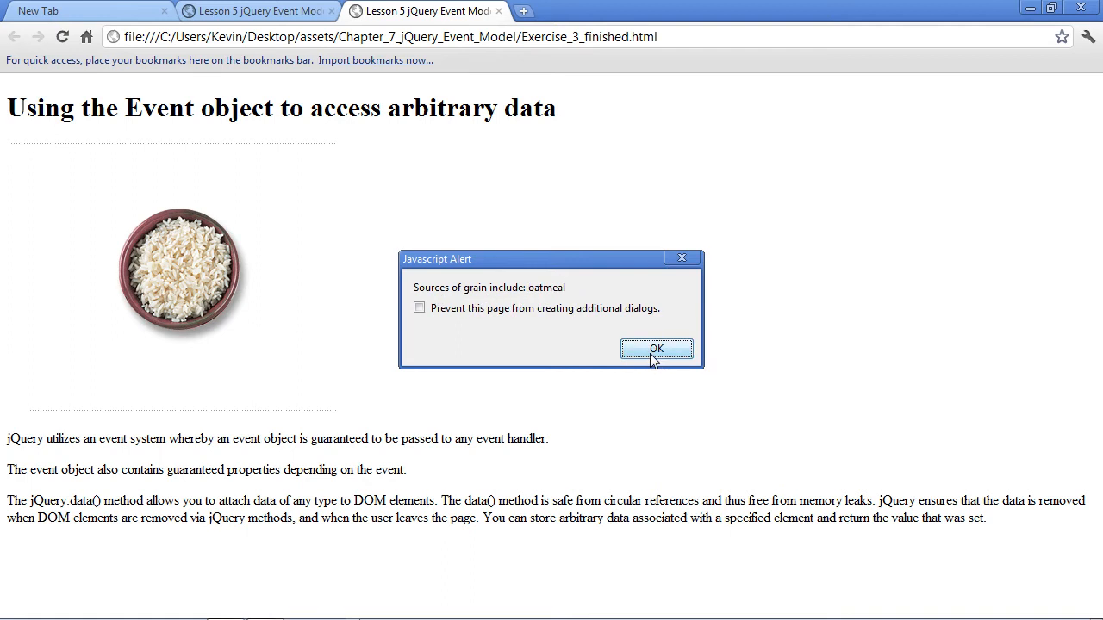
pyautogui.click(656, 348)
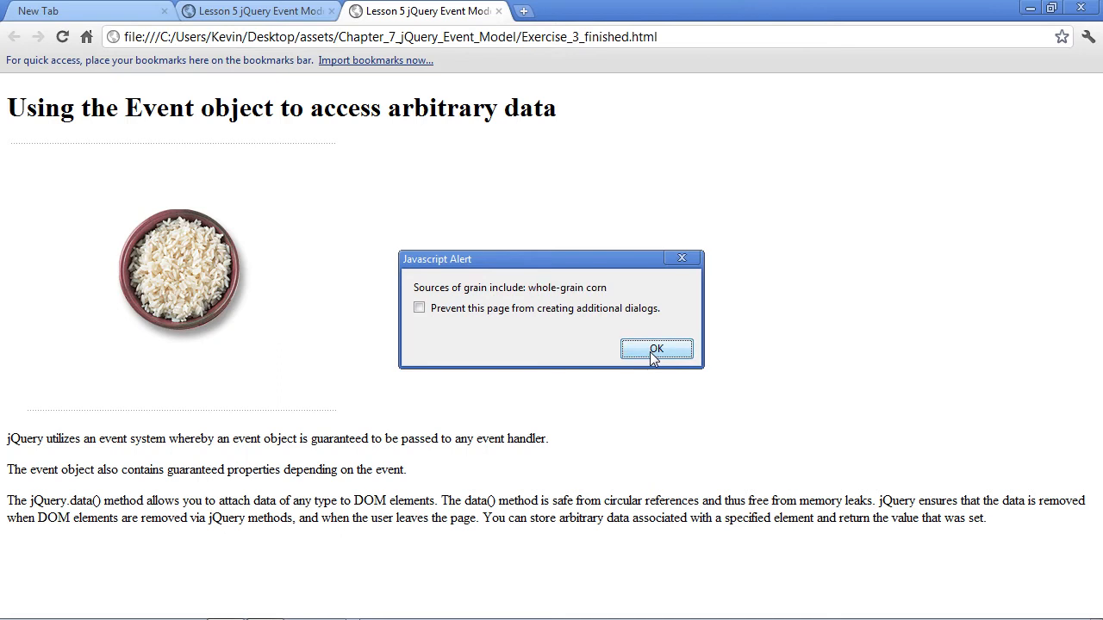
pyautogui.click(657, 348)
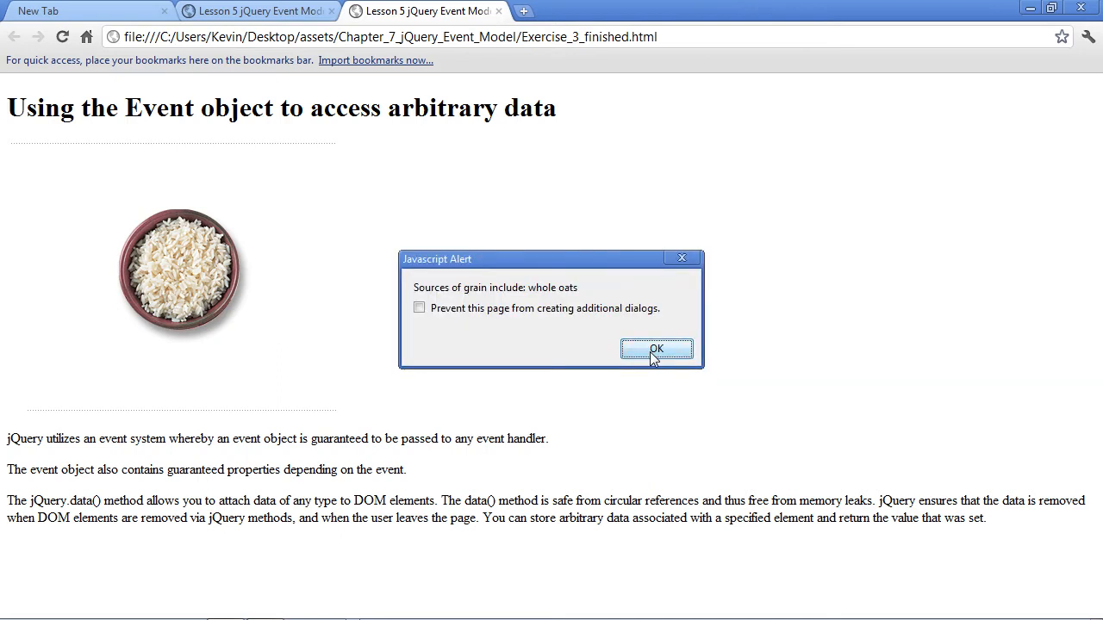
pyautogui.click(656, 348)
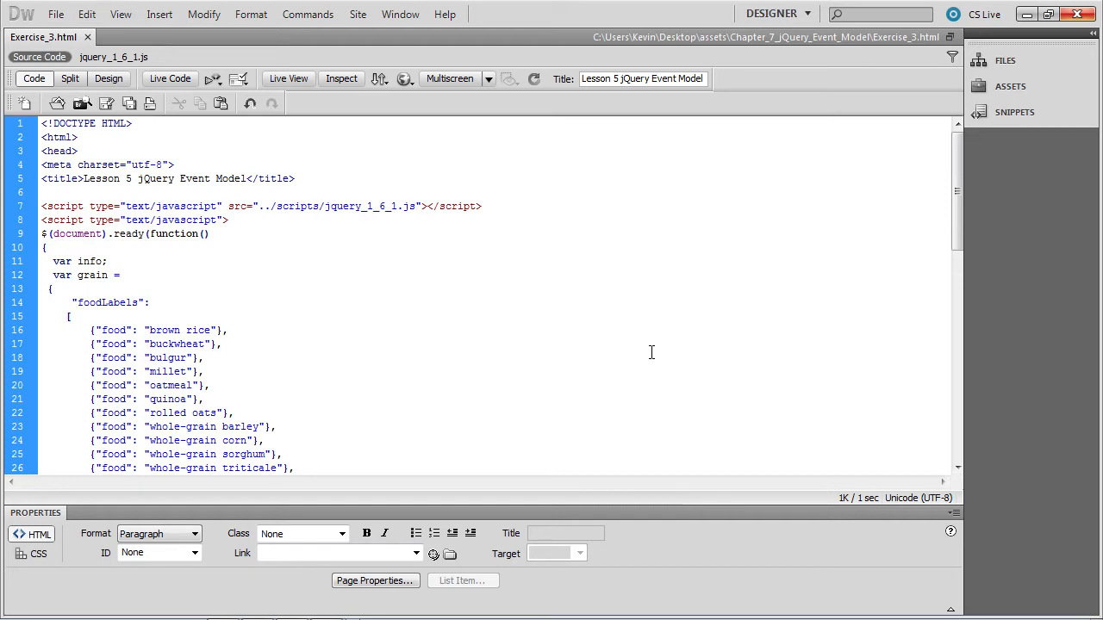
pyautogui.moveTo(640, 348)
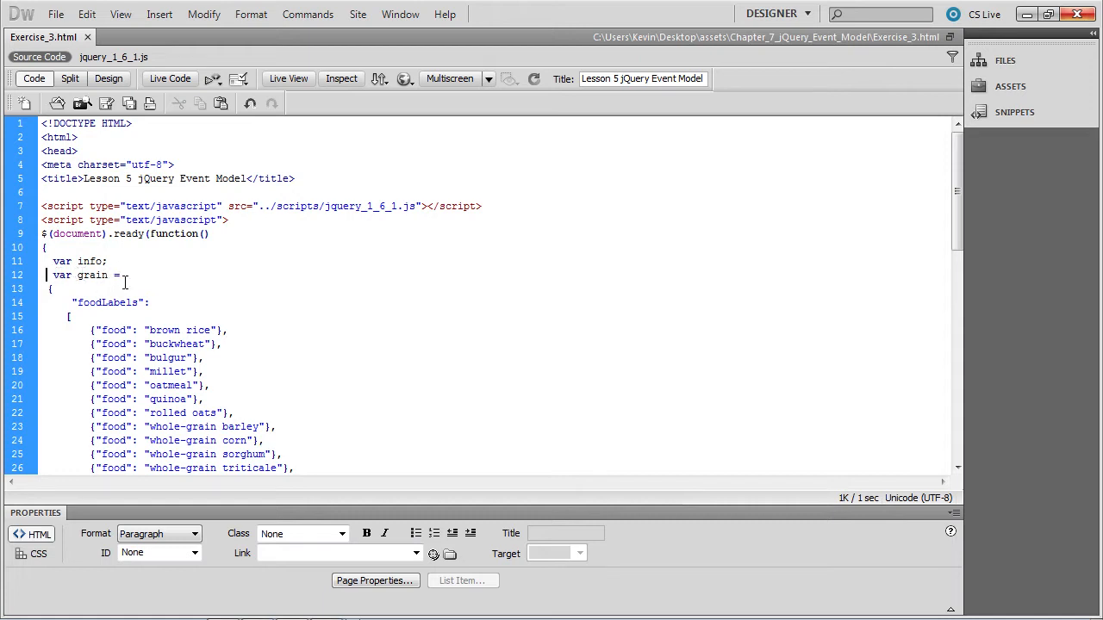
# Scroll through the grain object and pick out the "brown rice" value in foodLabels.
pyautogui.scroll(-3)
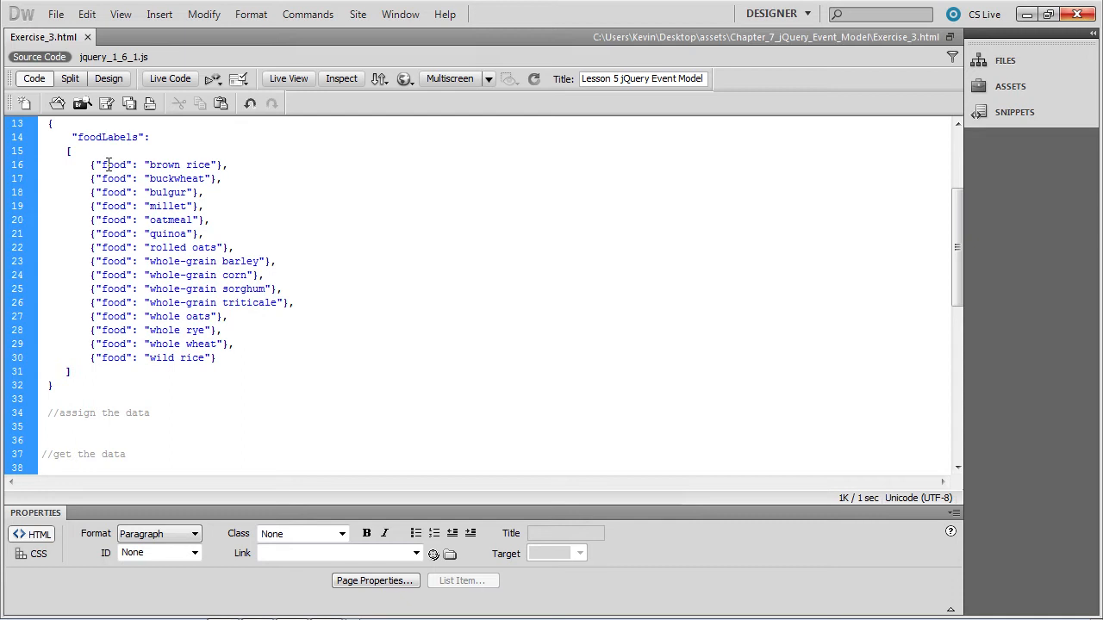
pyautogui.doubleClick(114, 193)
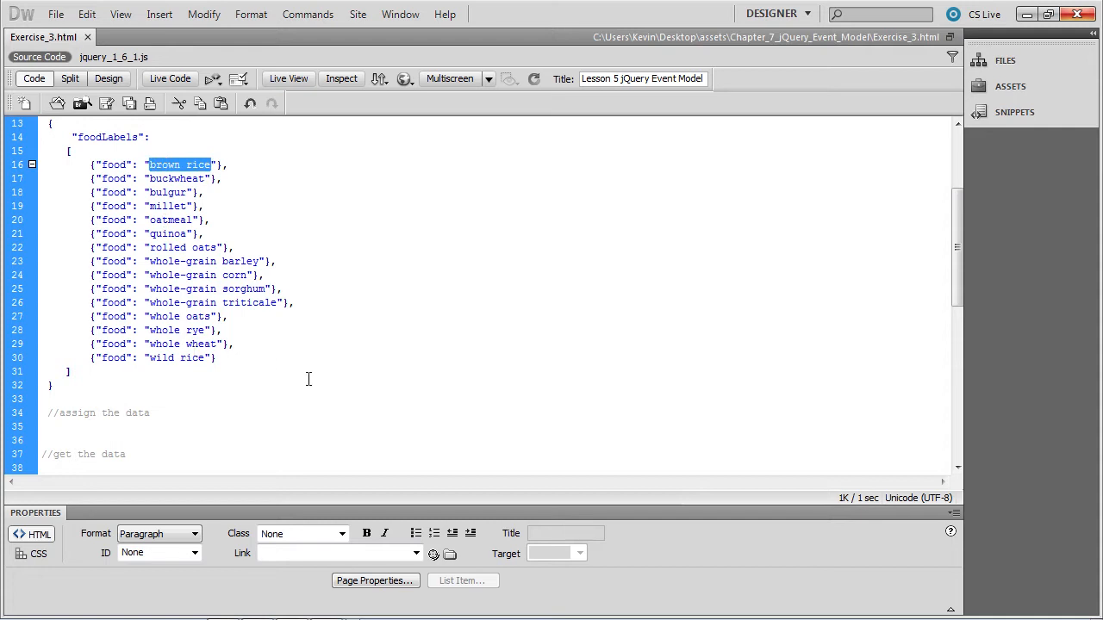
pyautogui.moveTo(304, 379)
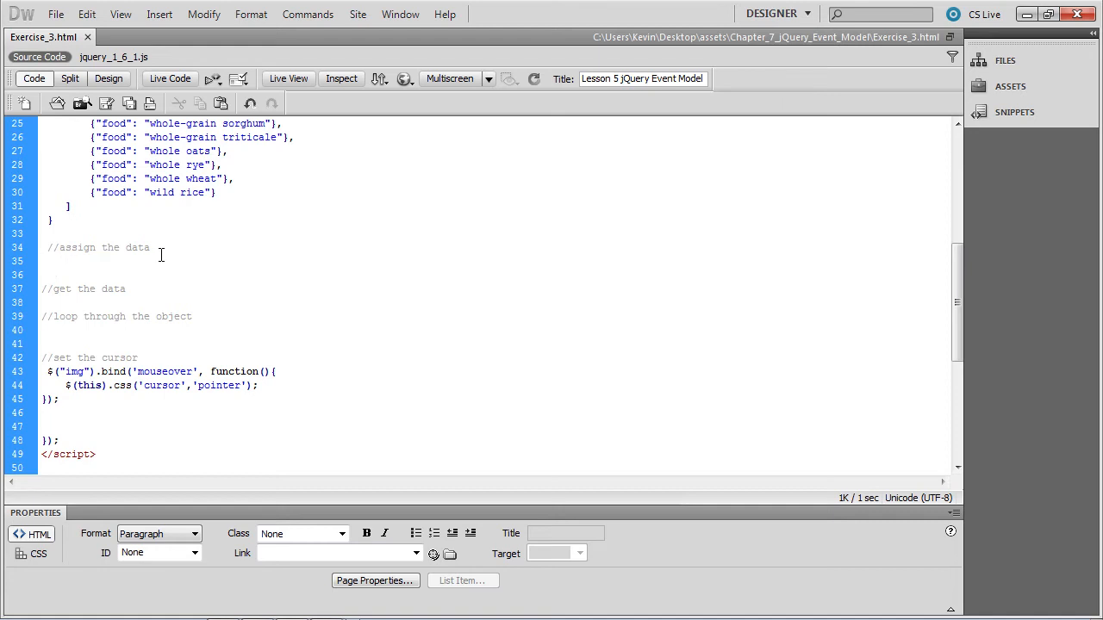
# Start a line under the assign-the-data comment and confirm the image id grainImg in the body.
pyautogui.click(43, 262)
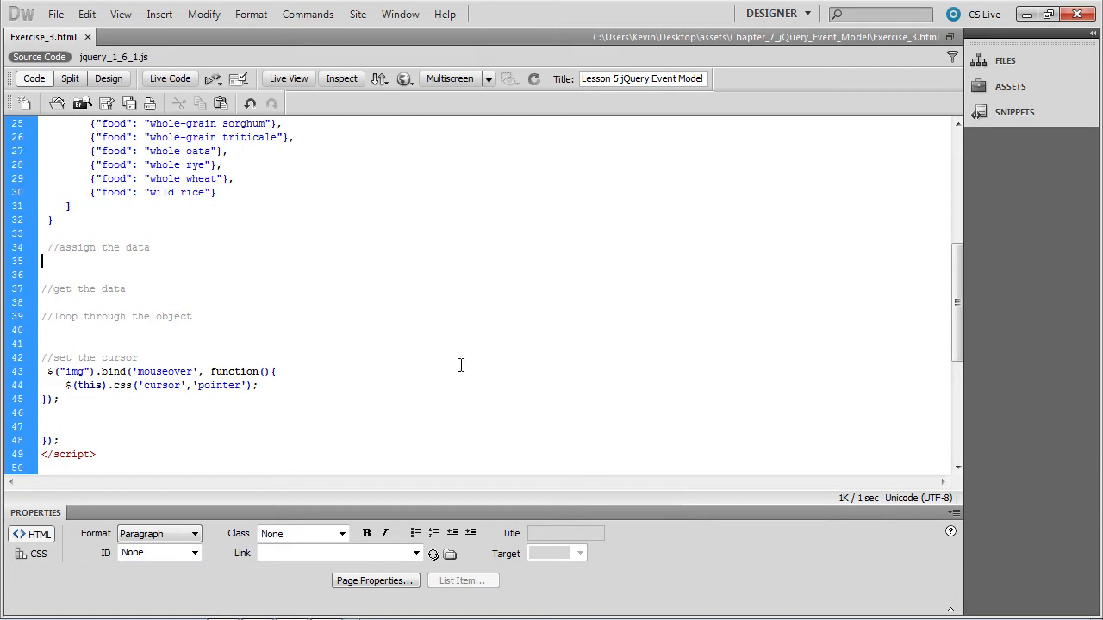
pyautogui.scroll(-3)
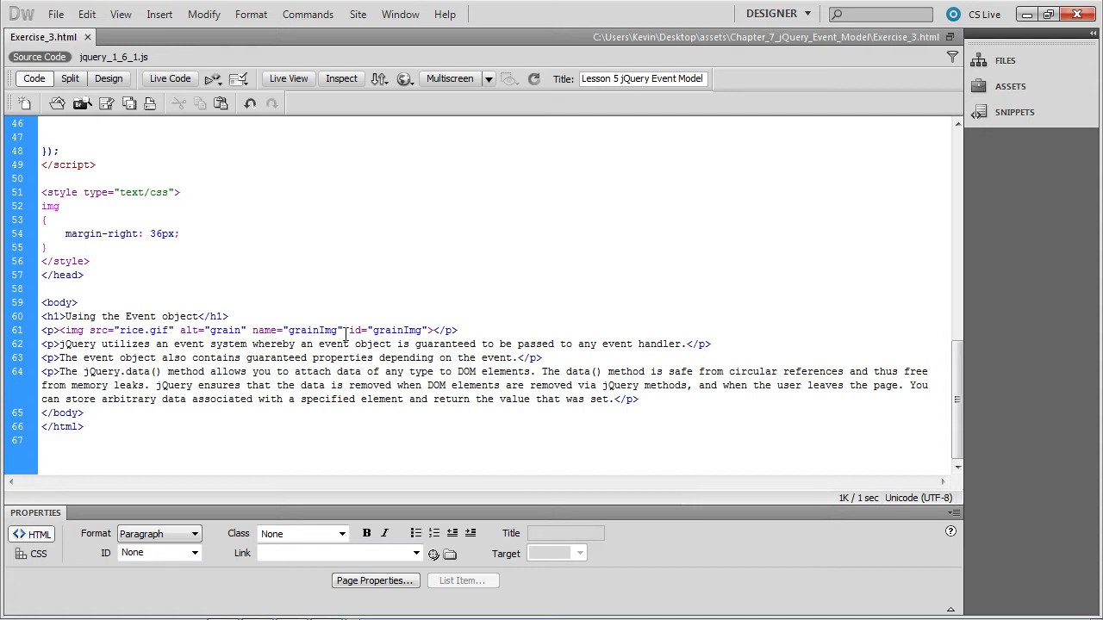
pyautogui.doubleClick(398, 331)
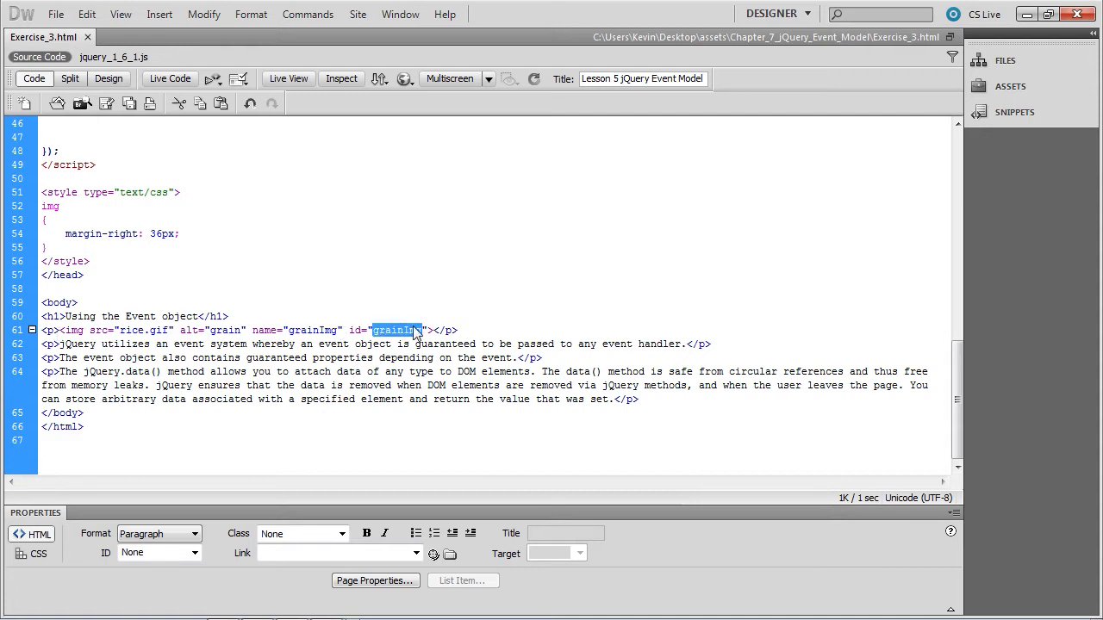
pyautogui.moveTo(376, 335)
pyautogui.write("$('#grainImg")
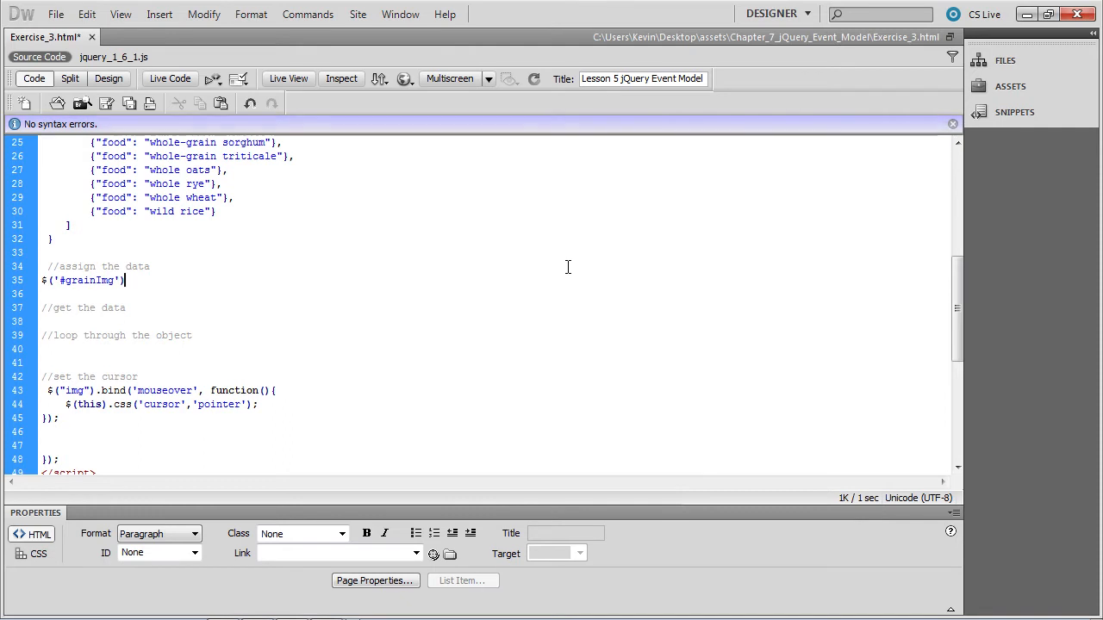
# Append .data('foodLabel', grain.foodLabels) to the $('#grainImg') selector.
pyautogui.write('.data(')
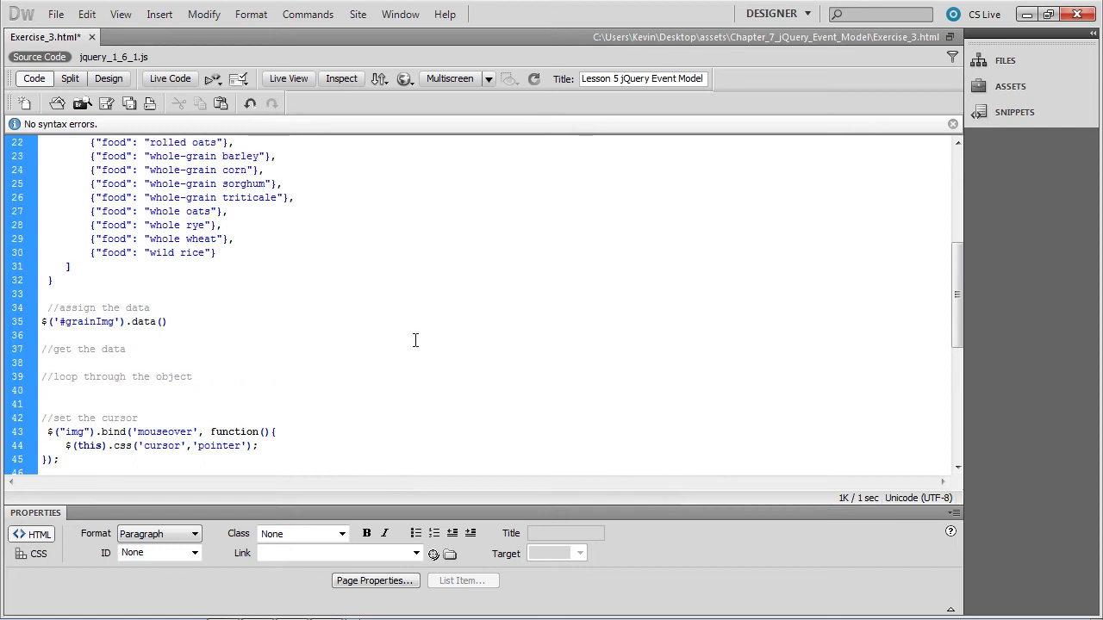
pyautogui.write("foodLabel',")
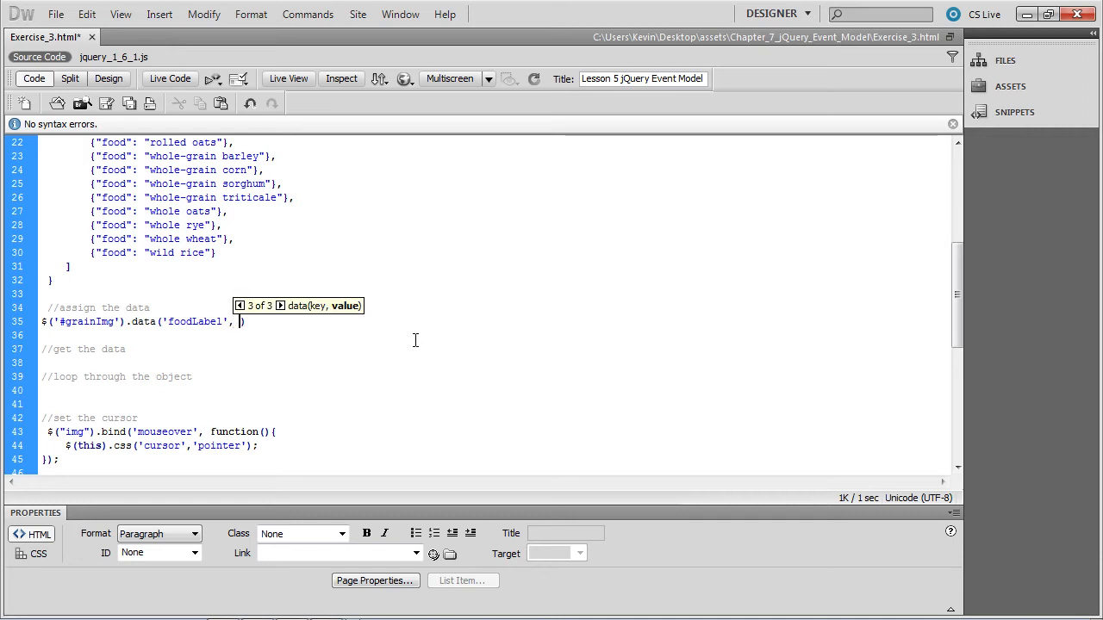
pyautogui.write('grain.food')
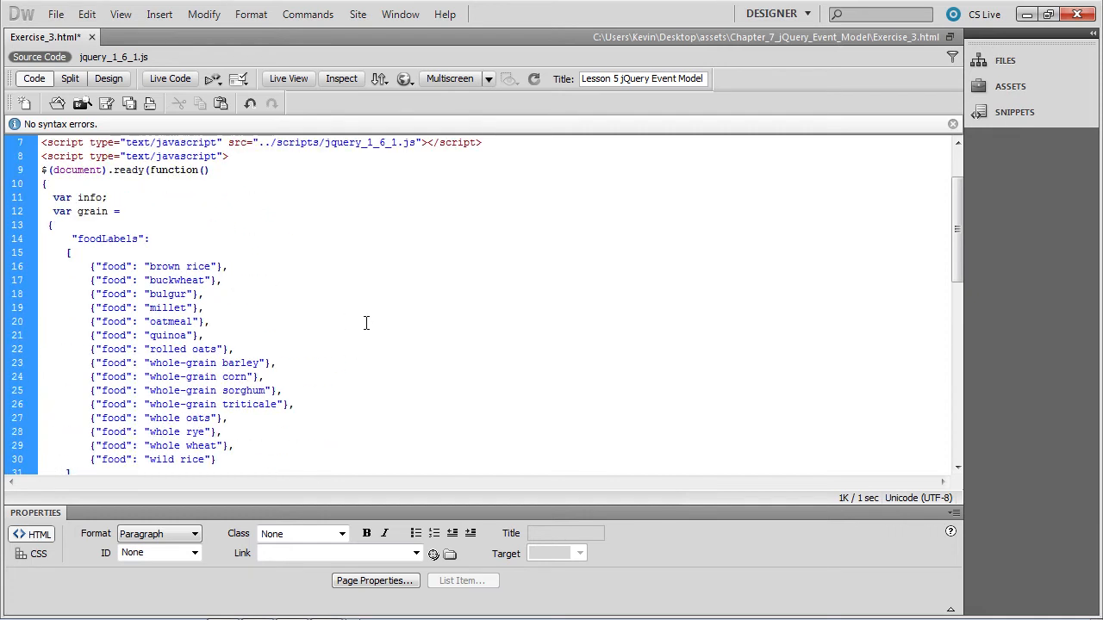
pyautogui.doubleClick(86, 210)
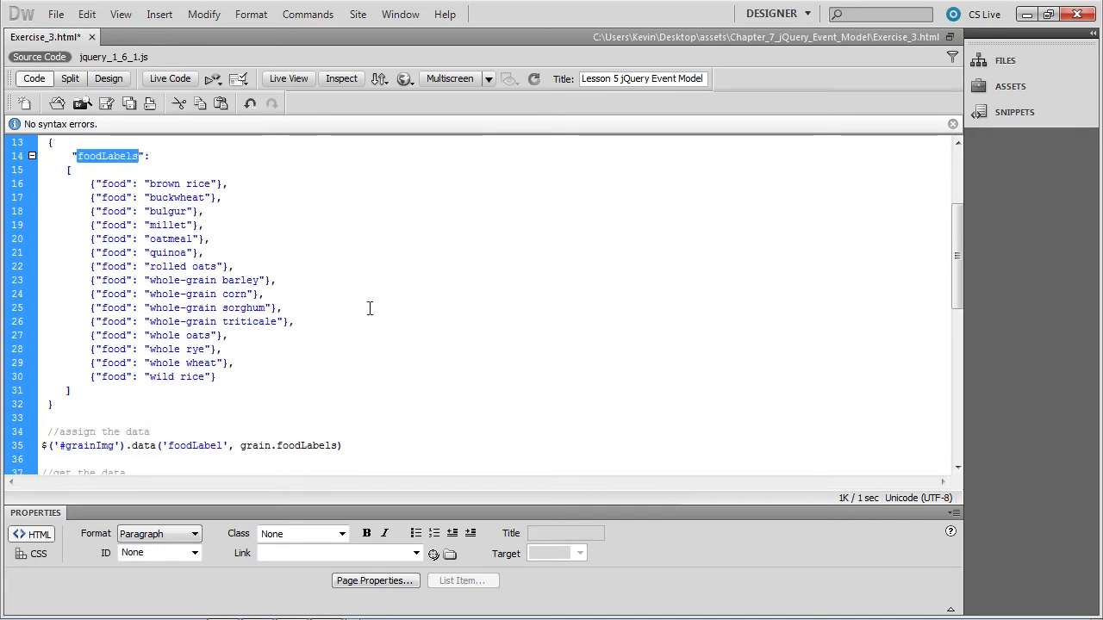
pyautogui.scroll(-3)
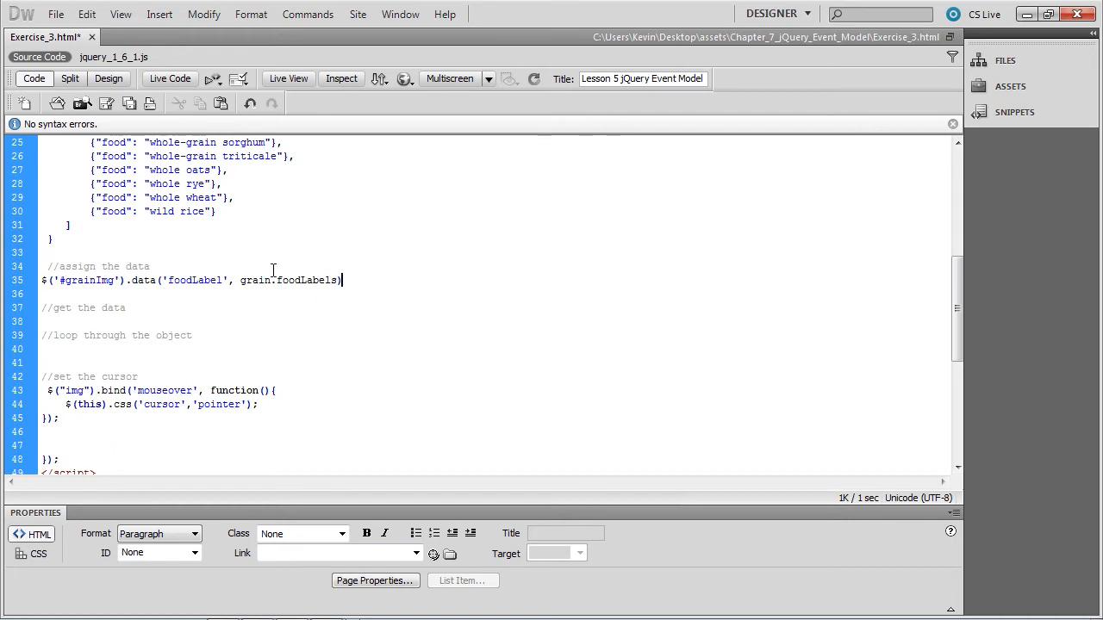
# Terminate the data line with a semicolon and start a line under the get-the-data comment.
pyautogui.click(135, 279)
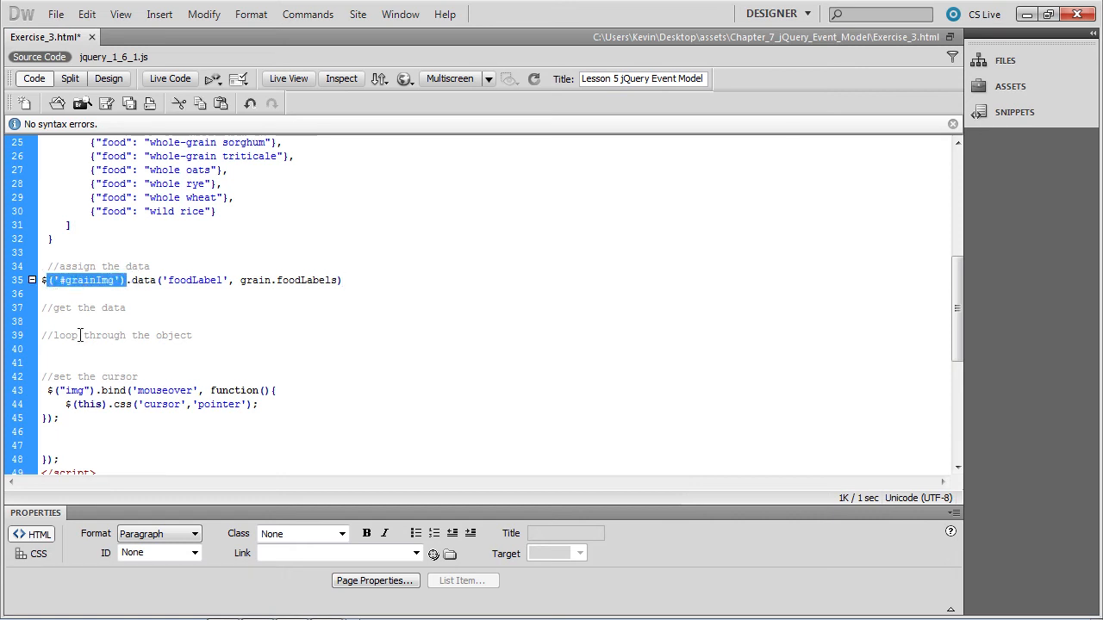
pyautogui.click(207, 279)
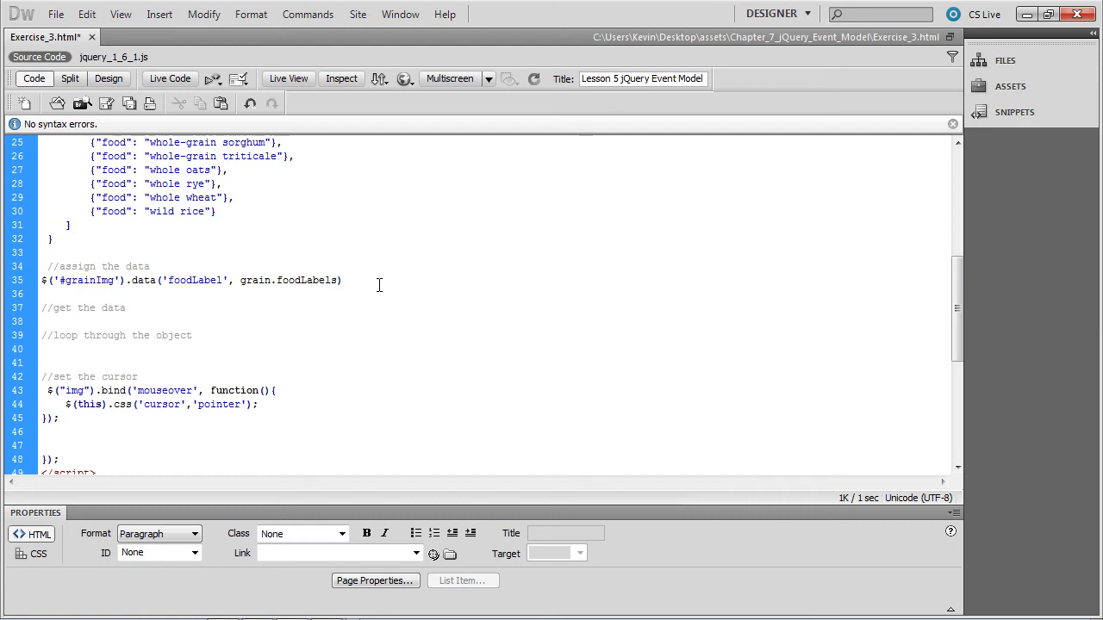
pyautogui.write(';')
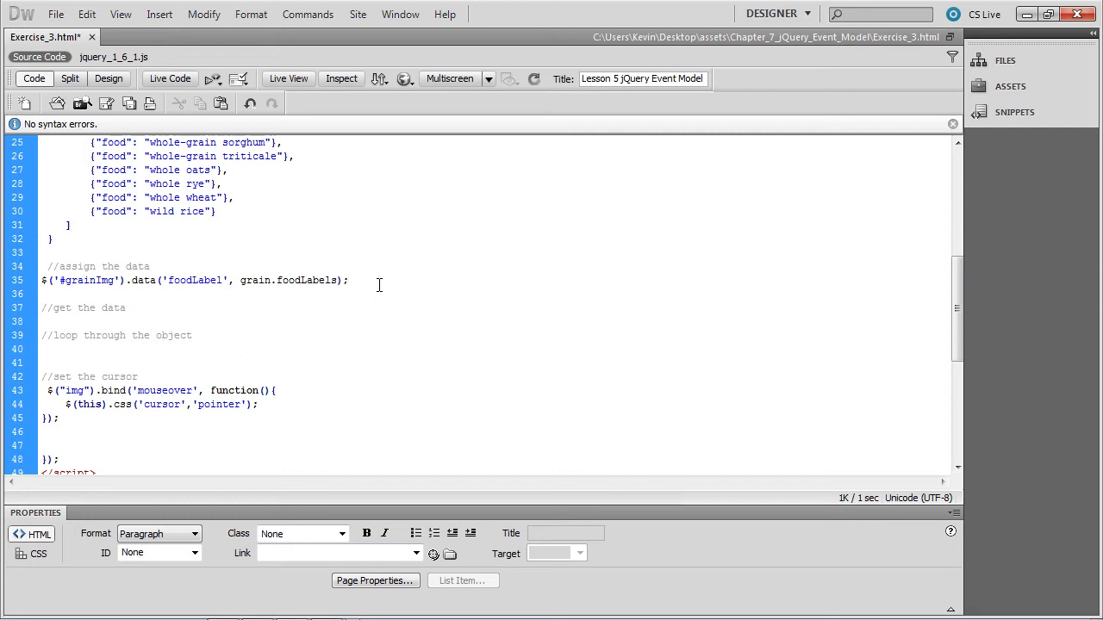
pyautogui.click(348, 279)
pyautogui.write("$('")
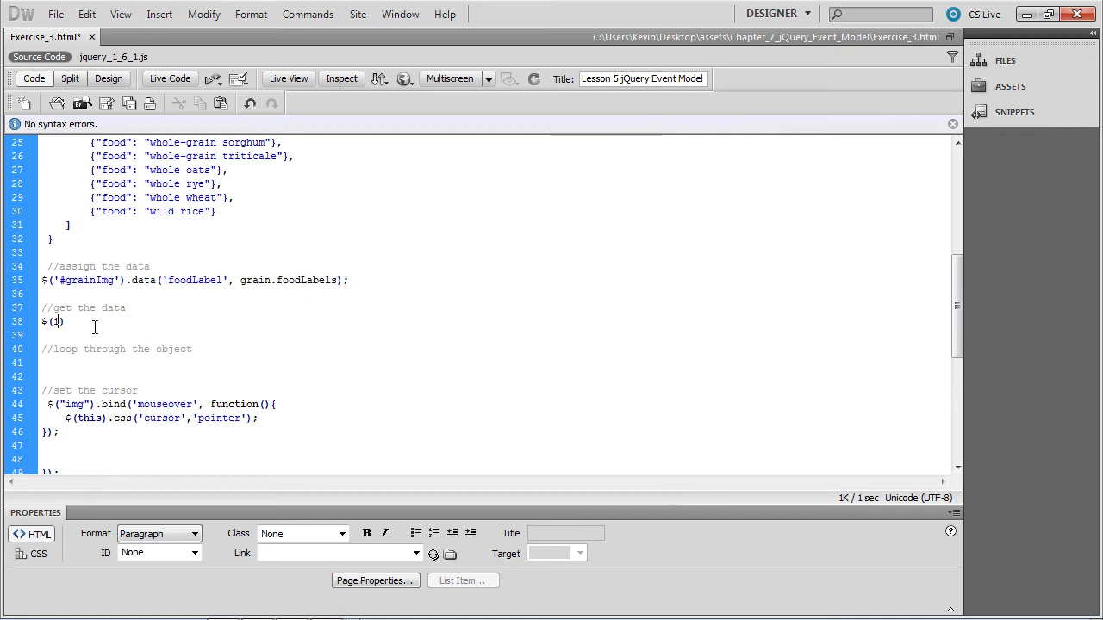
# Write $('img#grainImg').click(function(event) { }) as the click handler shell.
pyautogui.write('img#')
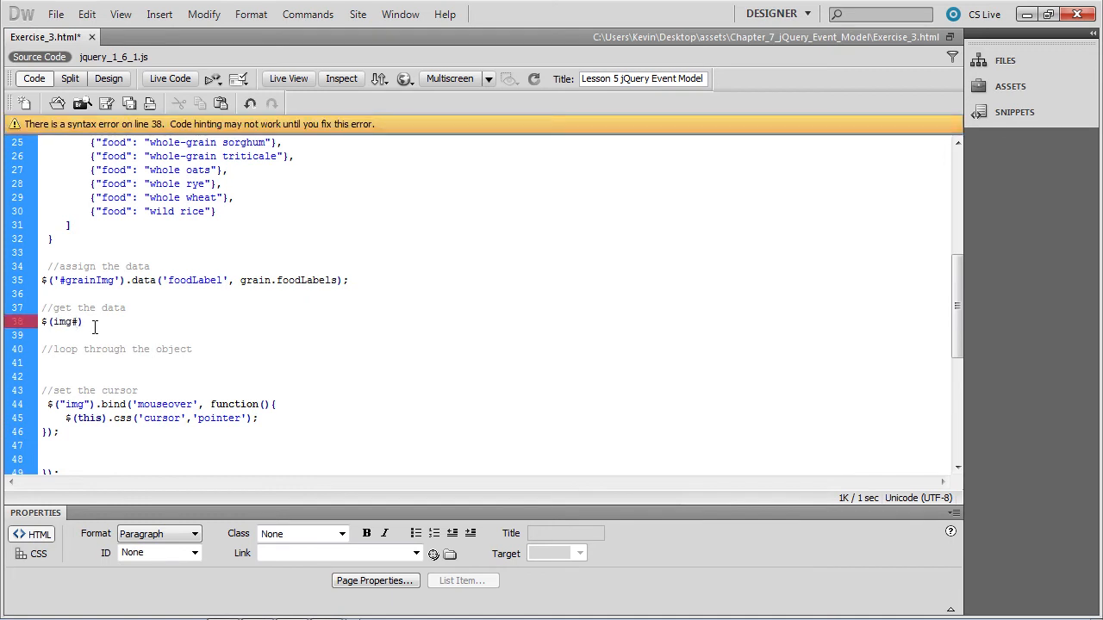
pyautogui.write("grainImg'")
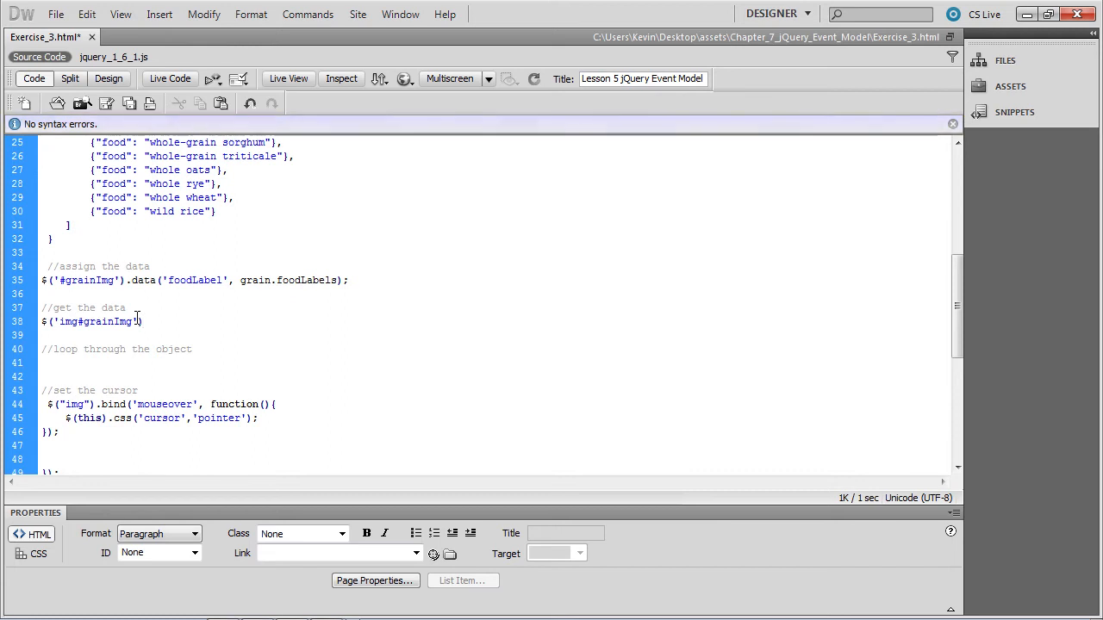
pyautogui.write('.')
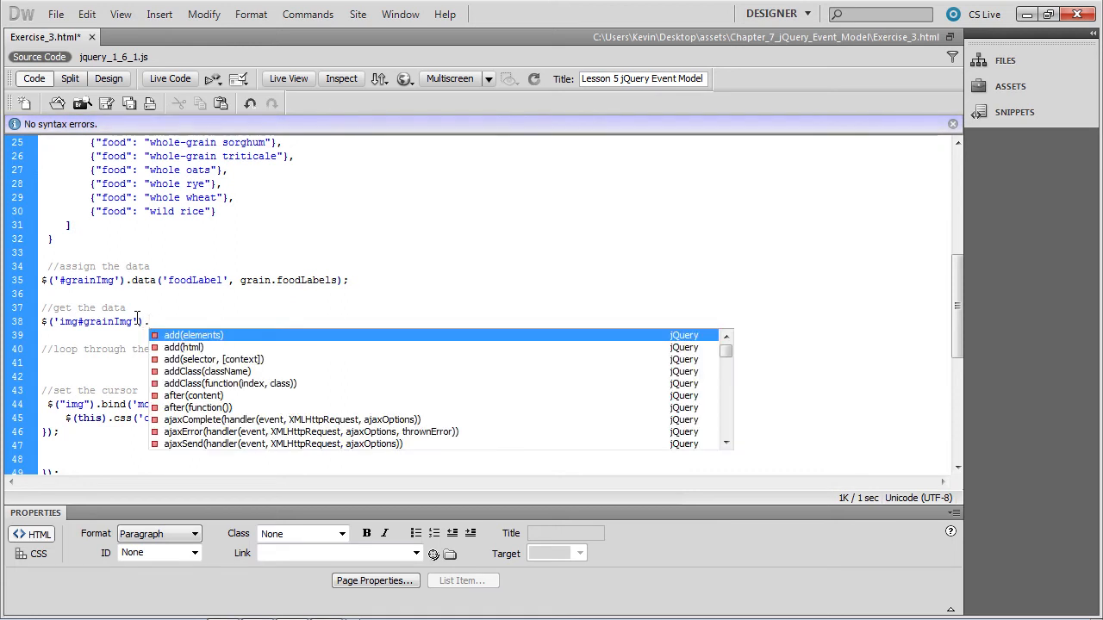
pyautogui.write('.click(funct')
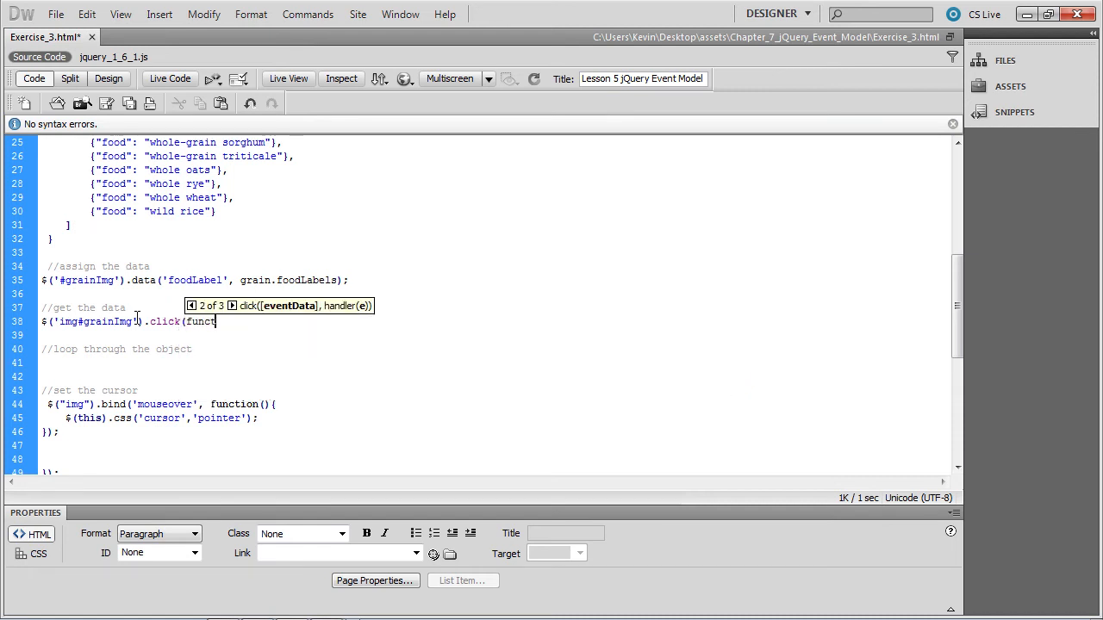
pyautogui.write('ion() {')
pyautogui.write('});')
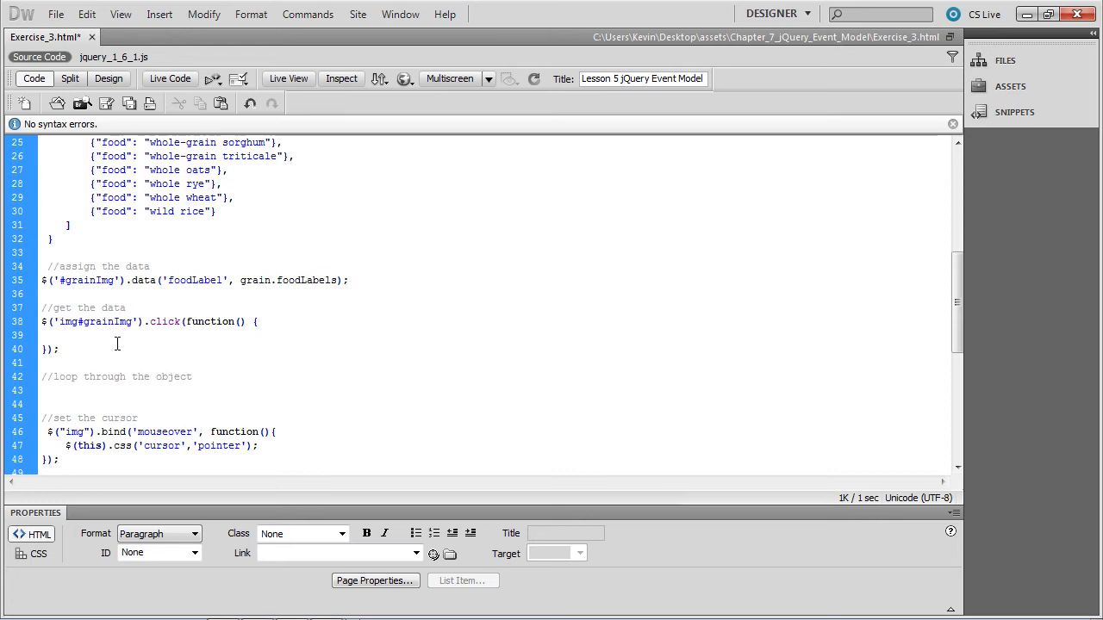
# Call getFoodLabels(event) inside the click handler body.
pyautogui.write('get$')
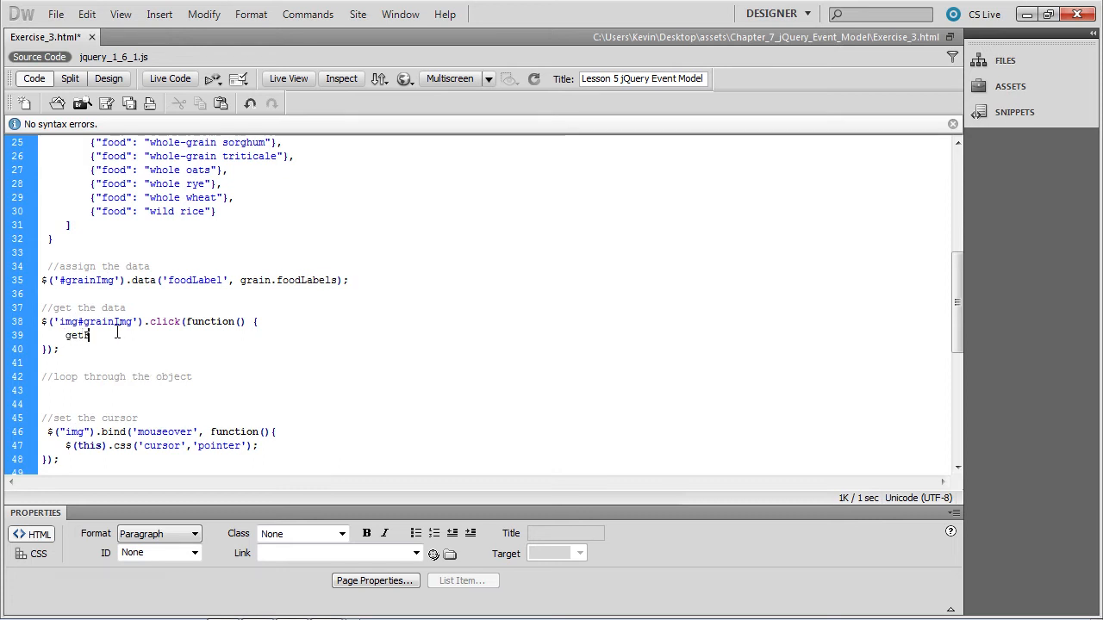
pyautogui.write('FoodLabels')
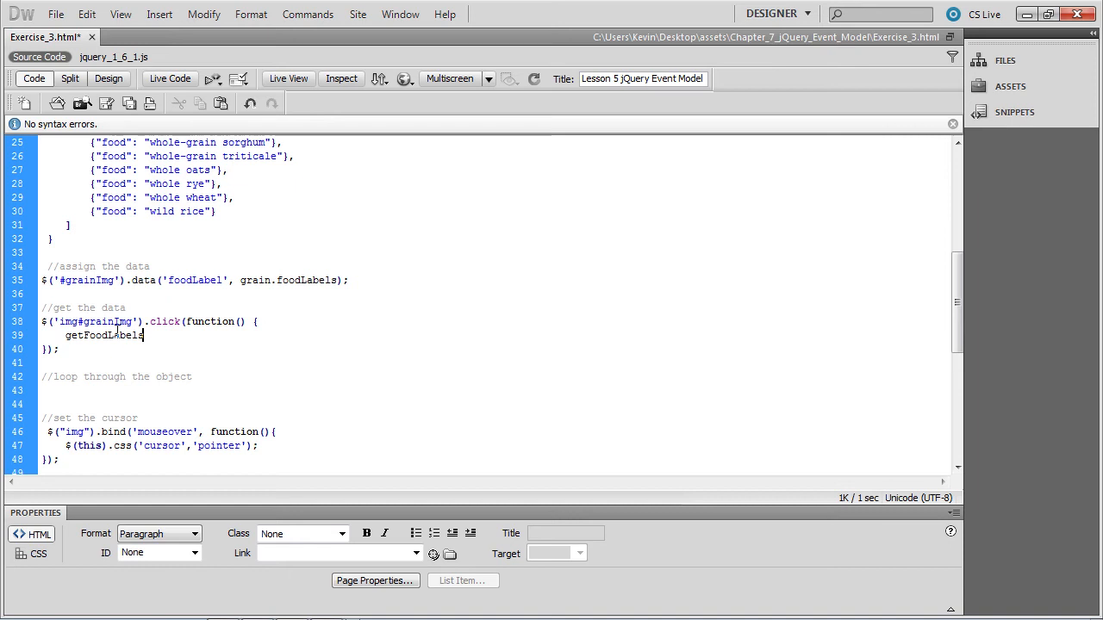
pyautogui.write('();')
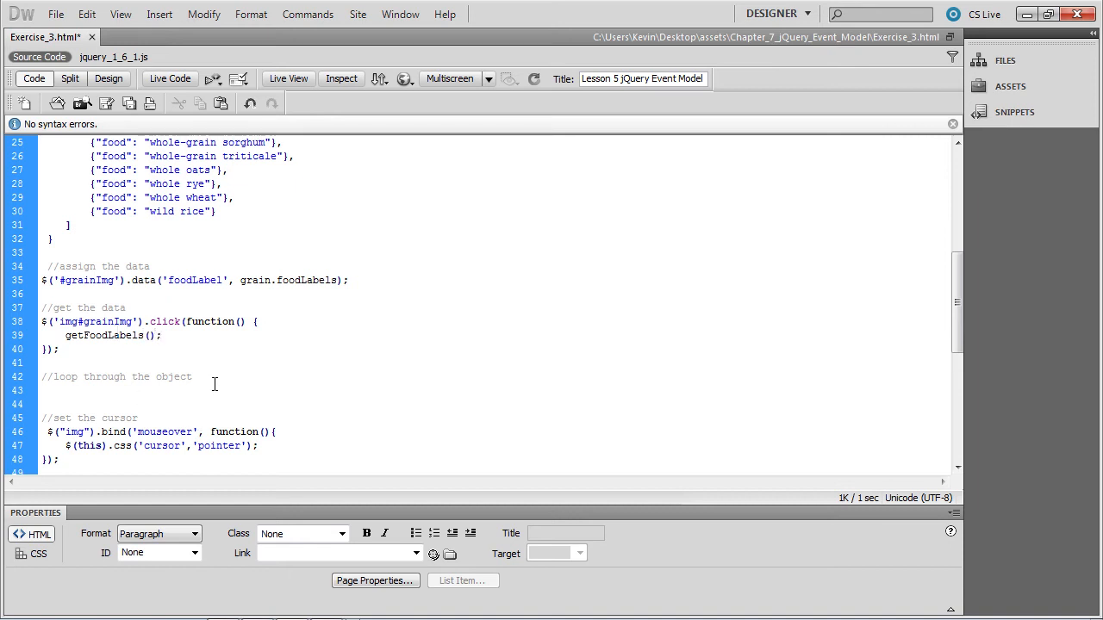
pyautogui.write('e')
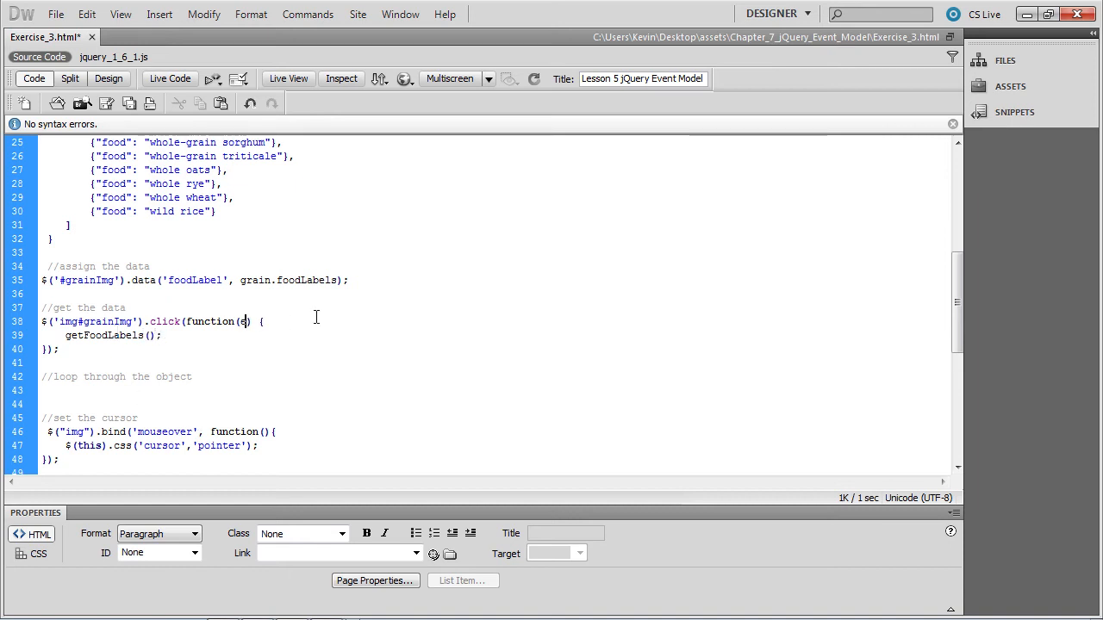
pyautogui.write('vent')
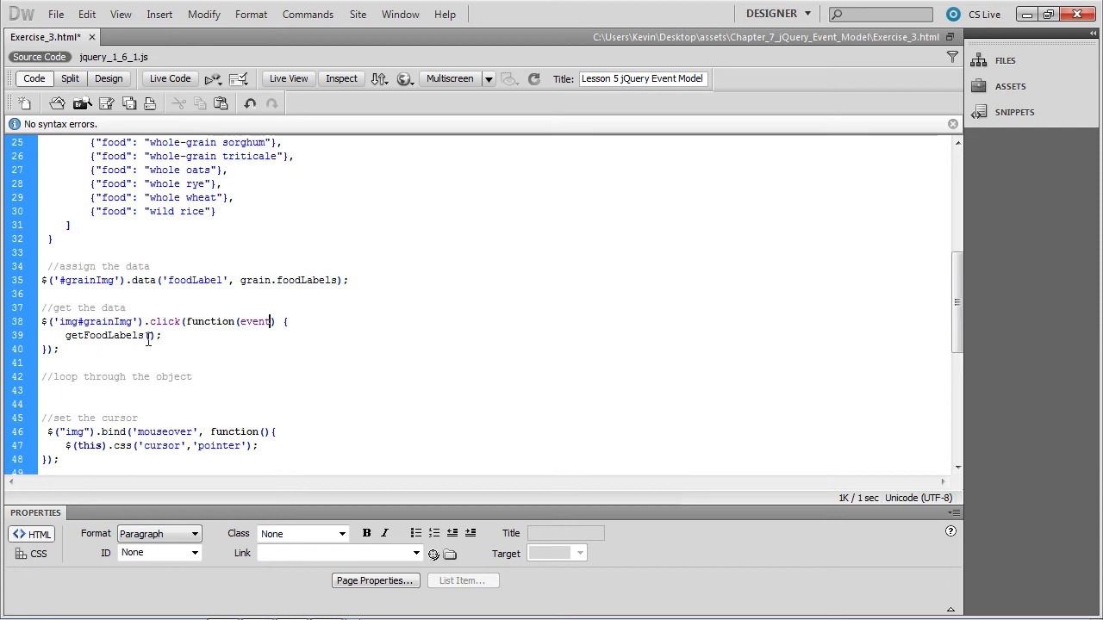
pyautogui.write('event')
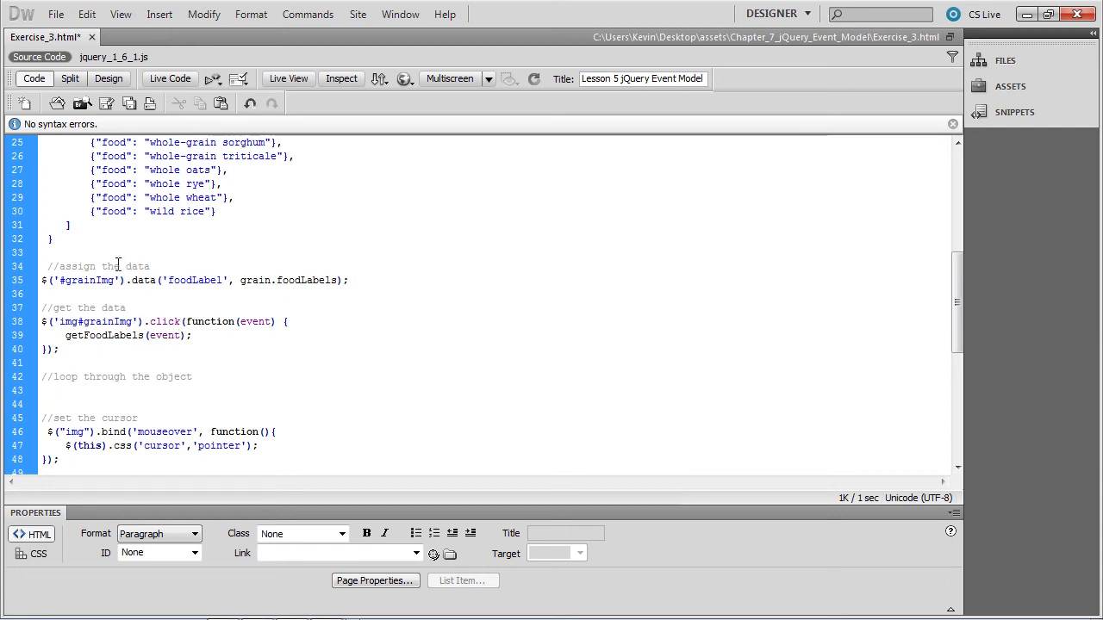
pyautogui.click(176, 336)
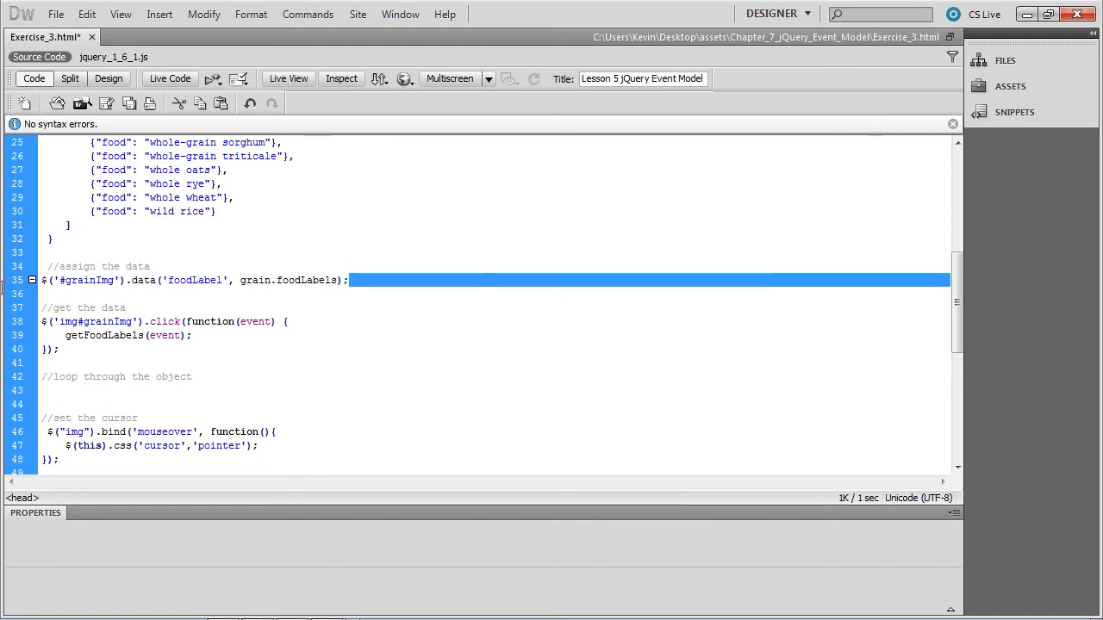
pyautogui.click(67, 360)
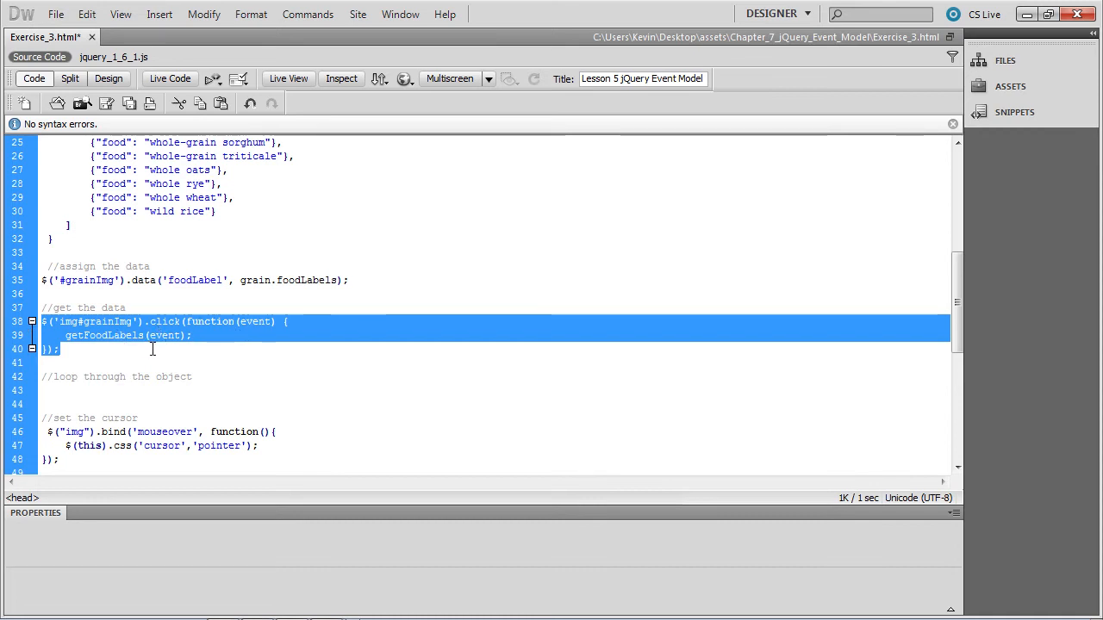
pyautogui.click(217, 335)
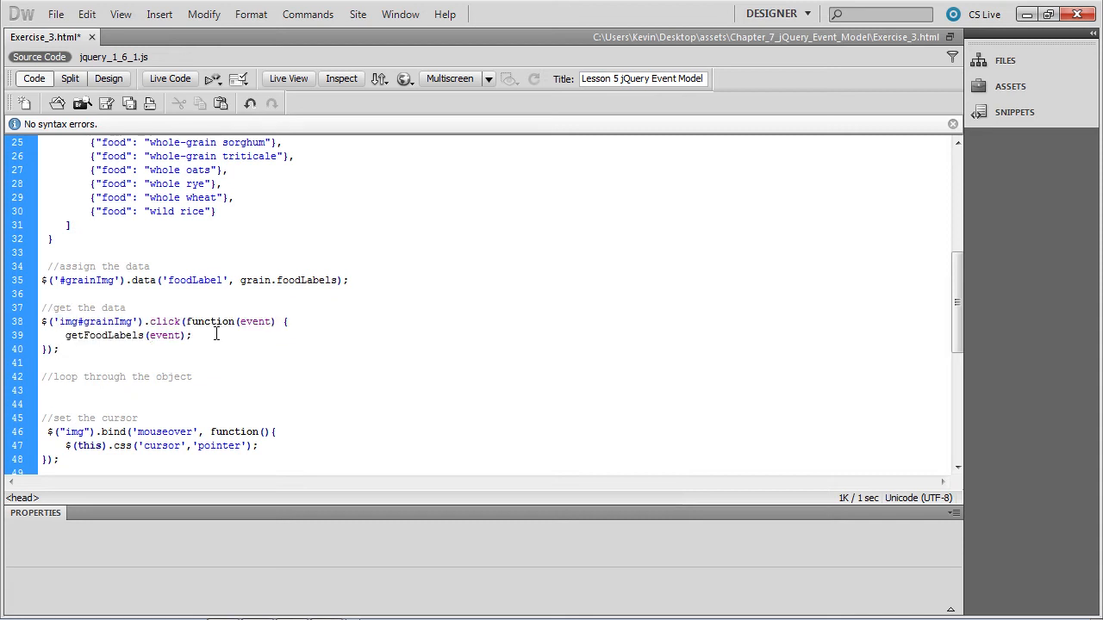
pyautogui.tripleClick(128, 334)
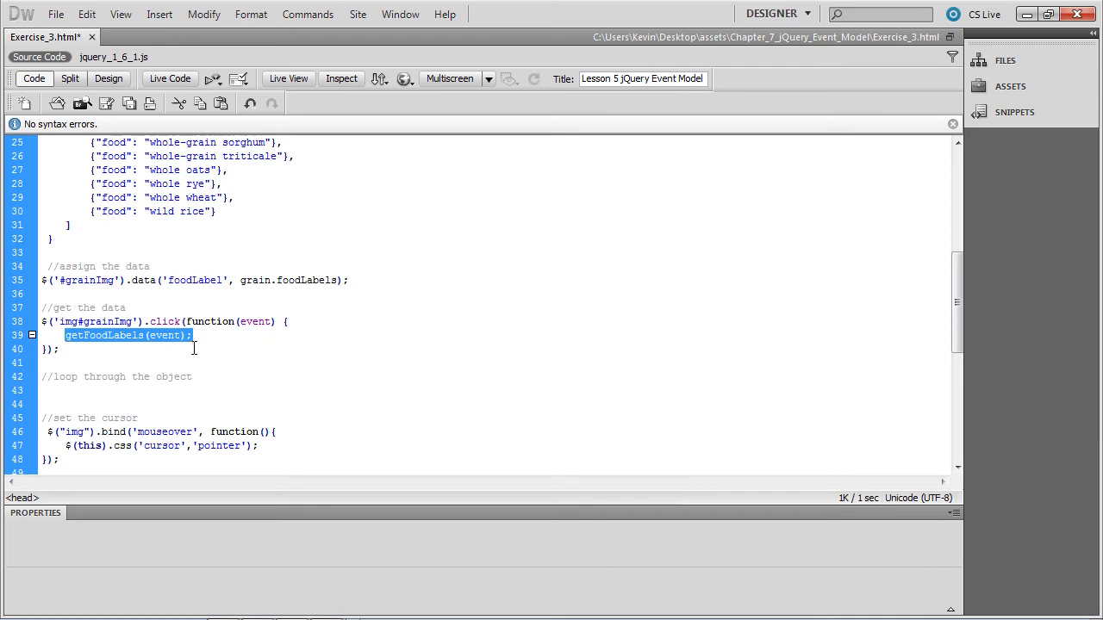
pyautogui.click(193, 334)
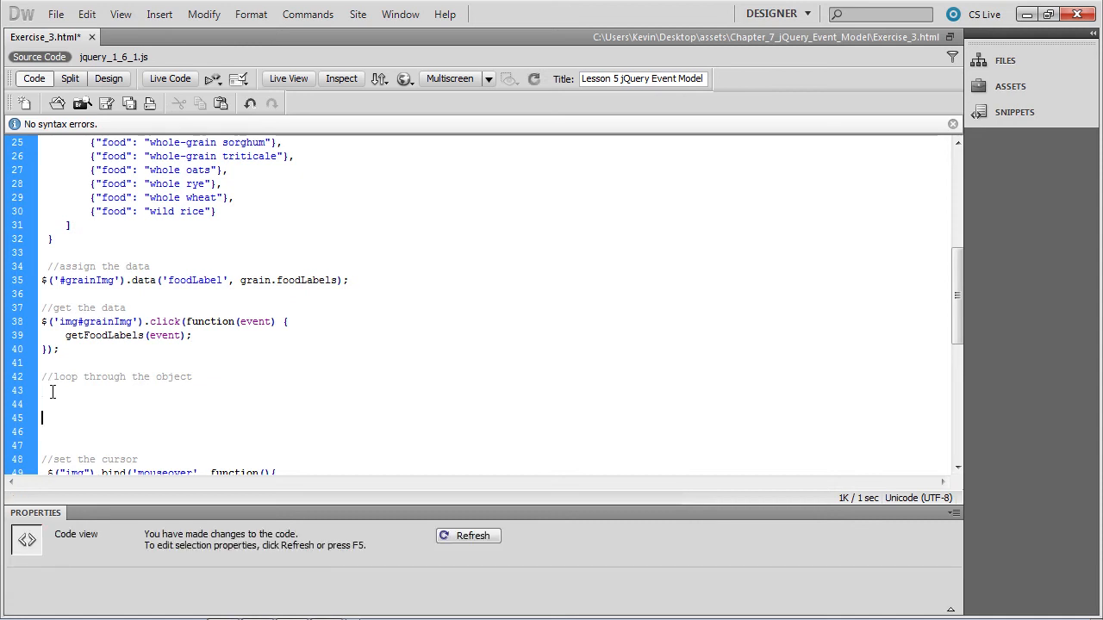
# Declare an empty function getFoodLabels(event) under the loop-through-the-object comment.
pyautogui.write('functi')
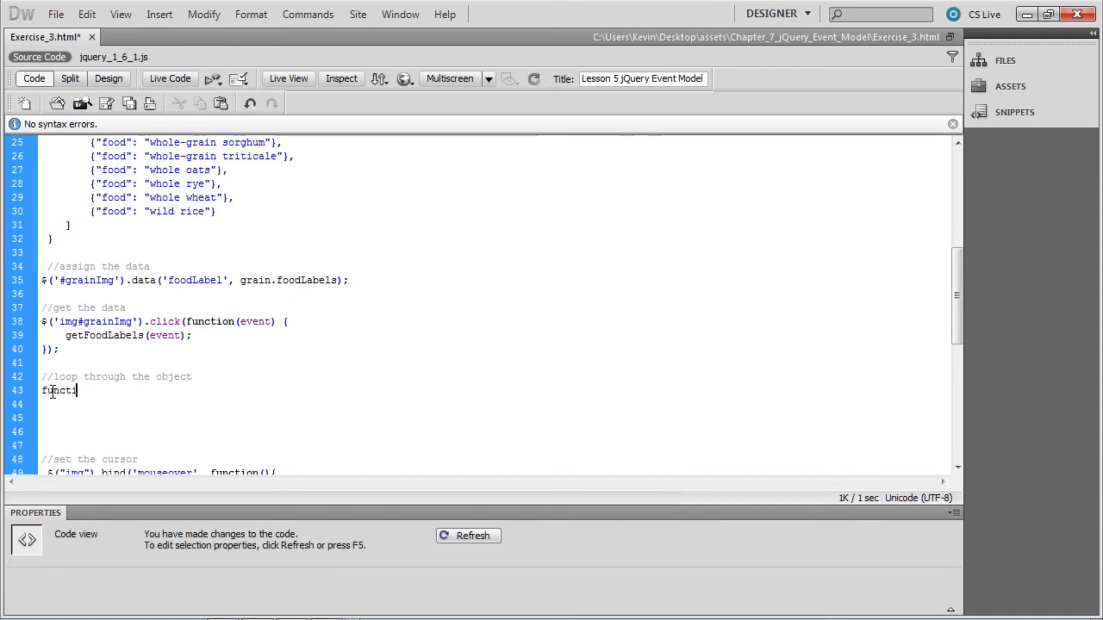
pyautogui.write('on')
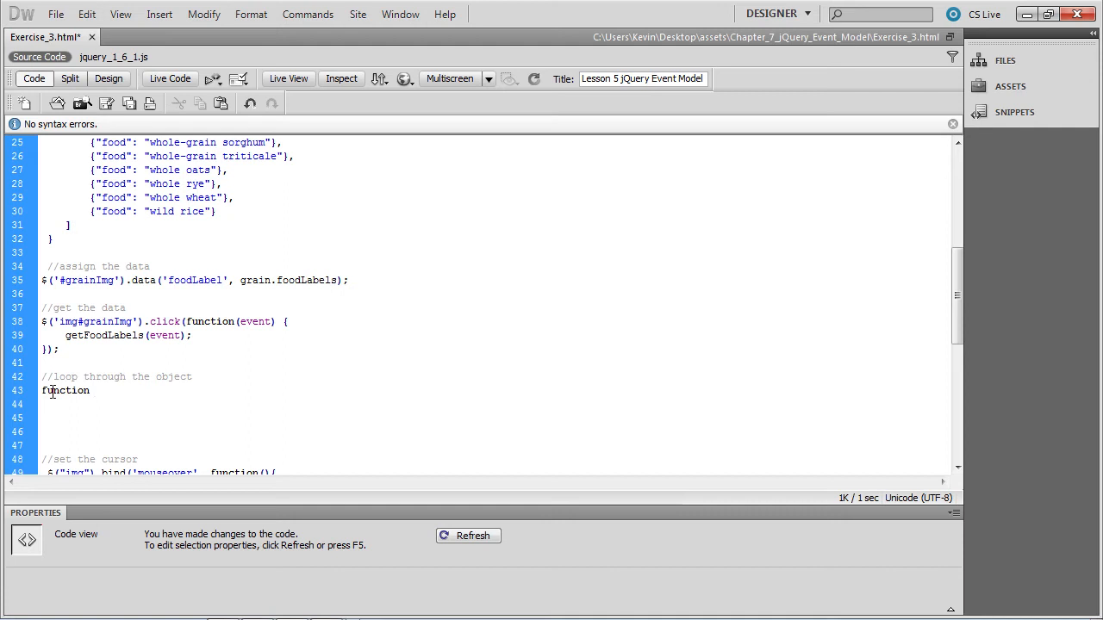
pyautogui.write('getFoodLabels')
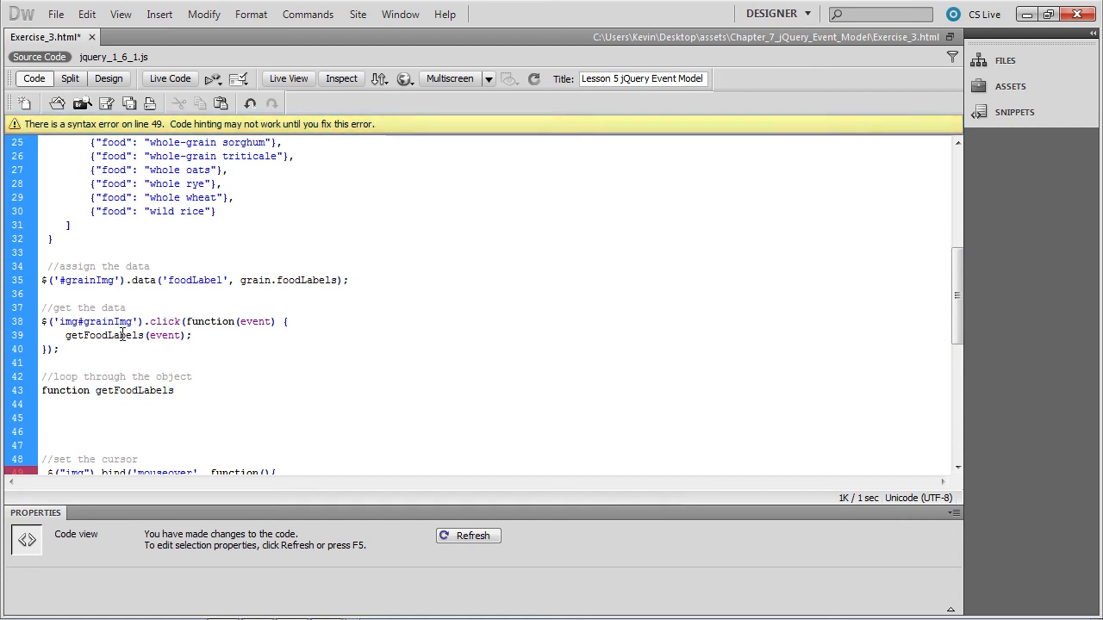
pyautogui.click(174, 390)
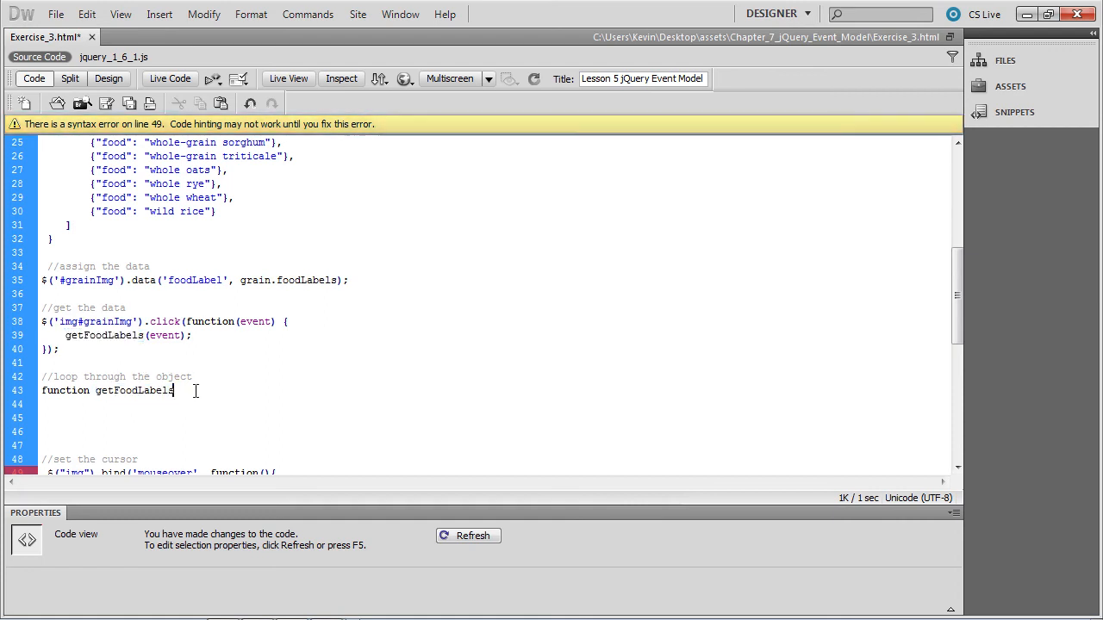
pyautogui.write('(event')
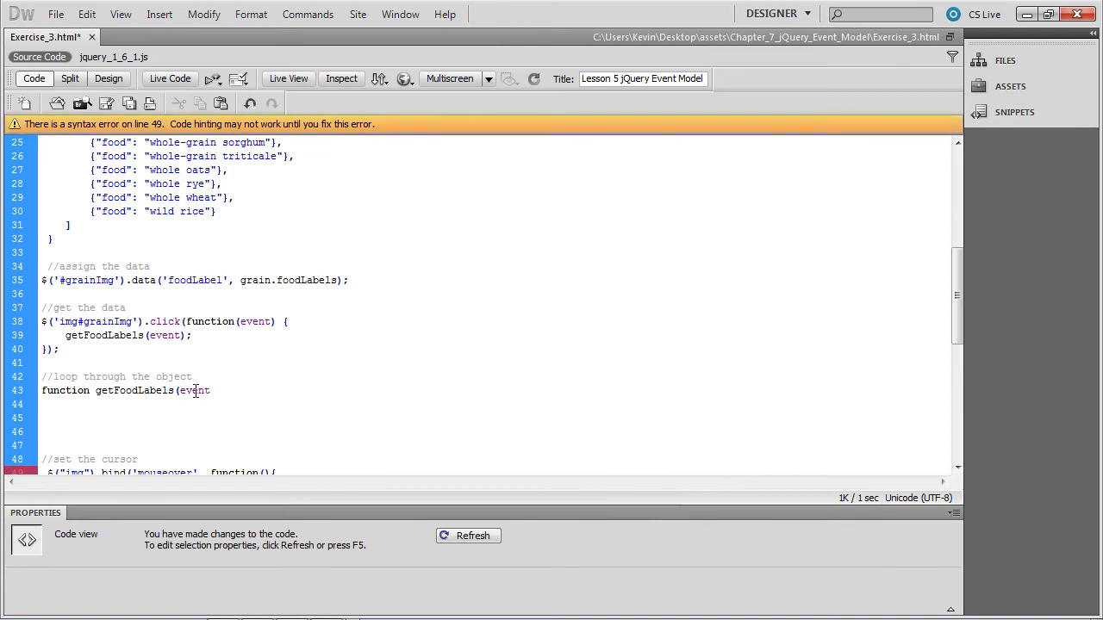
pyautogui.write(')')
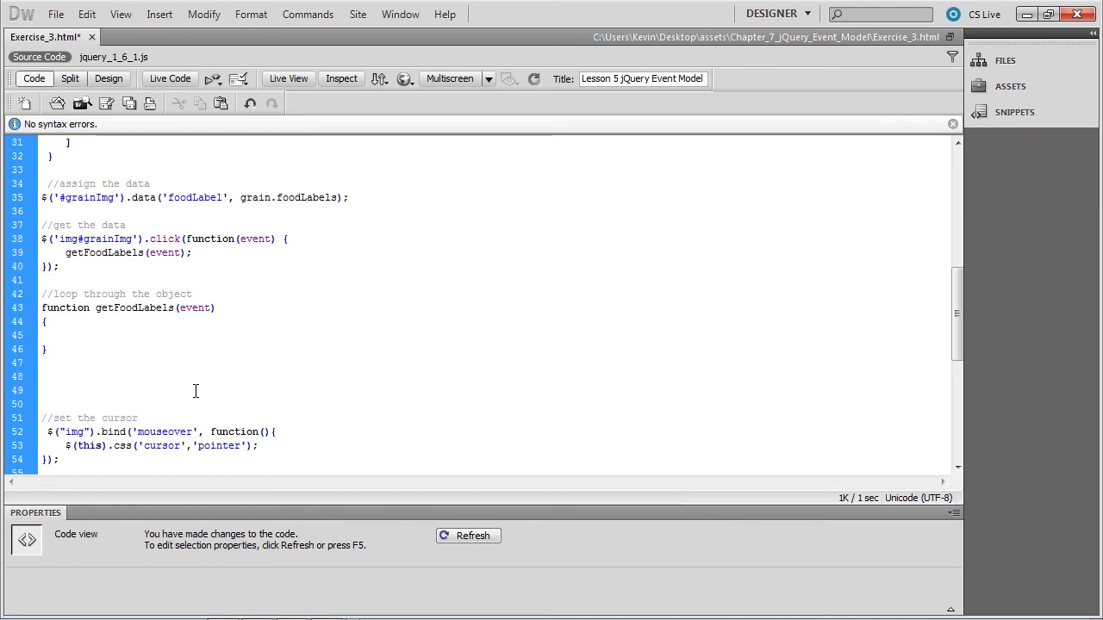
pyautogui.click(63, 336)
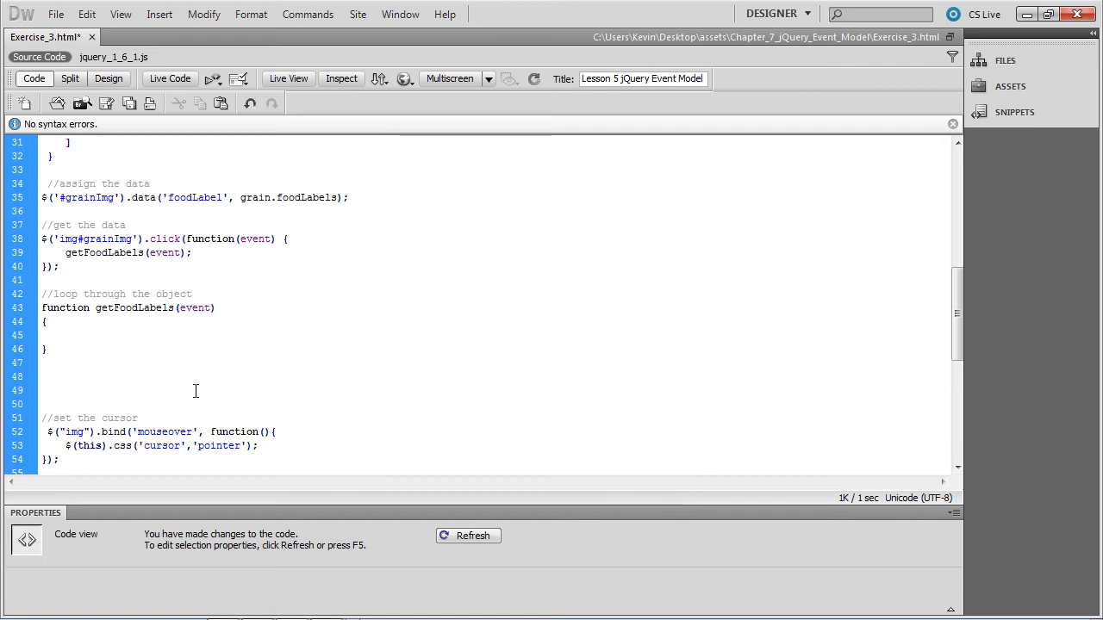
# Inside getFoodLabels, define var element = $(event.target);.
pyautogui.click(63, 336)
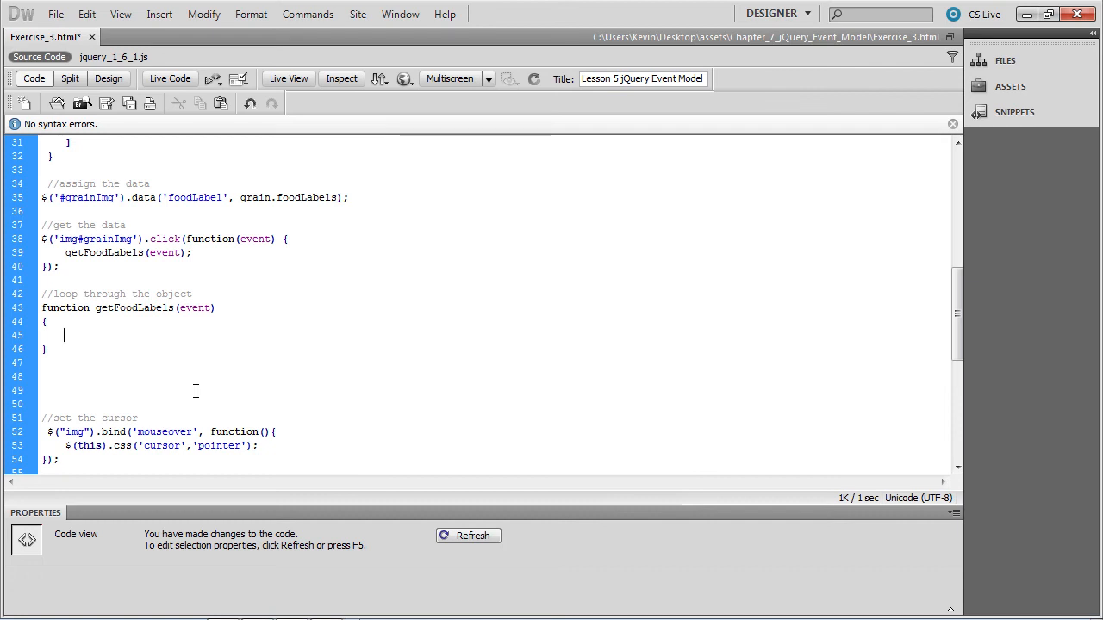
pyautogui.write('var')
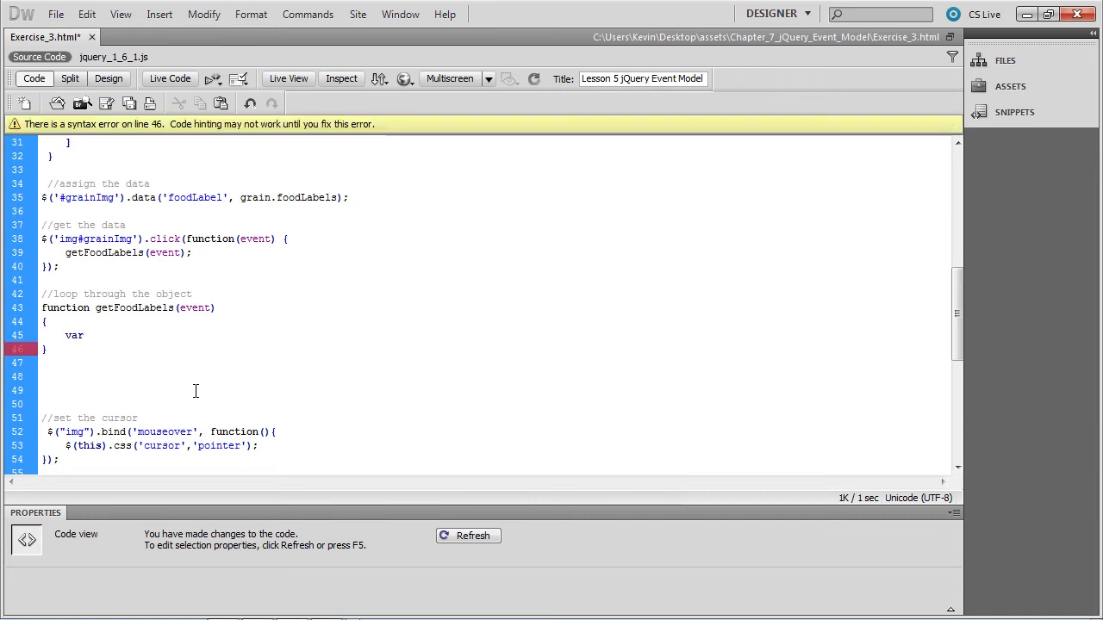
pyautogui.write('element')
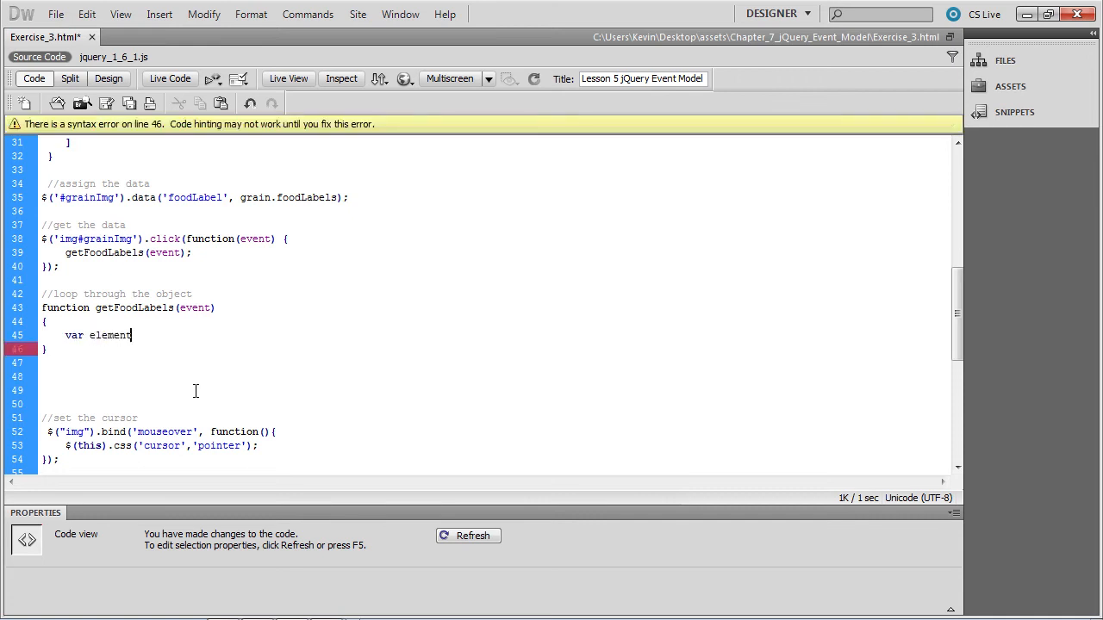
pyautogui.write('=')
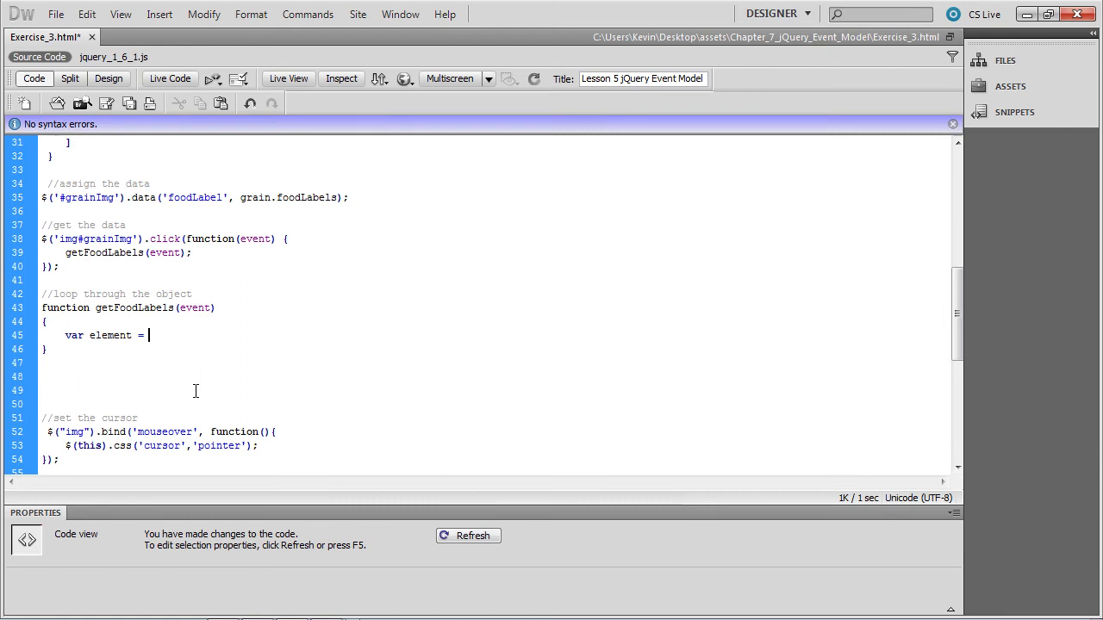
pyautogui.write('$')
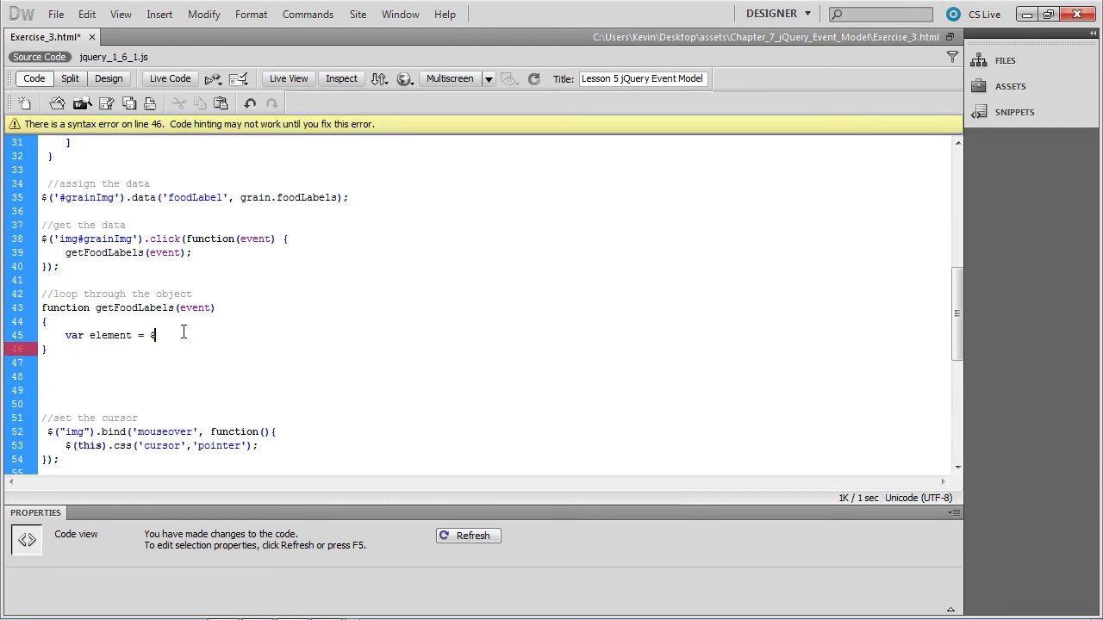
pyautogui.write('$();')
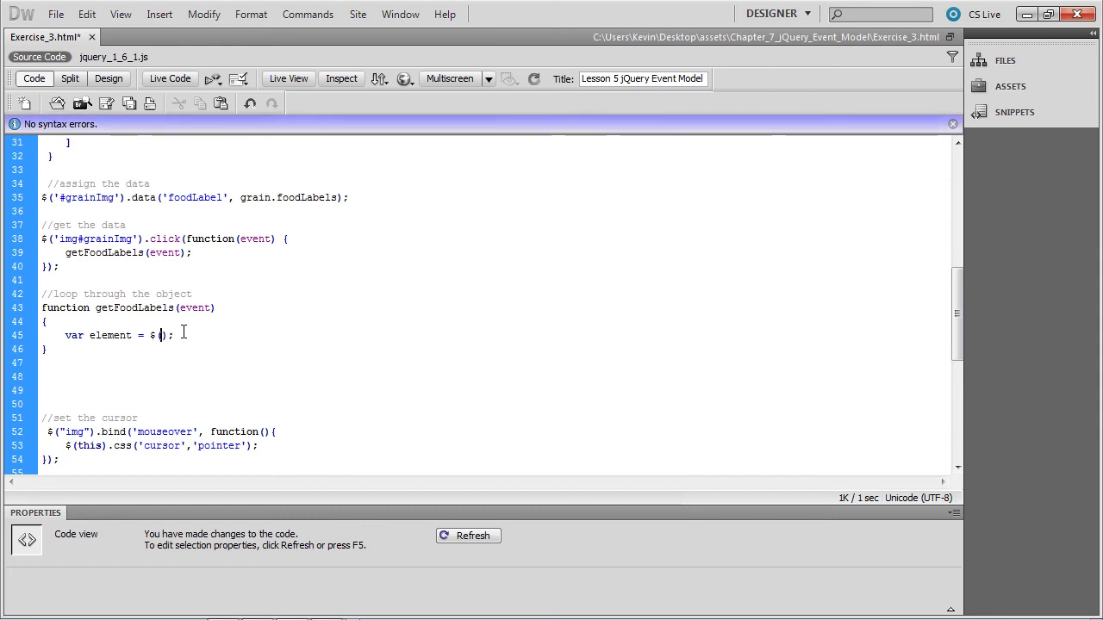
pyautogui.write('event')
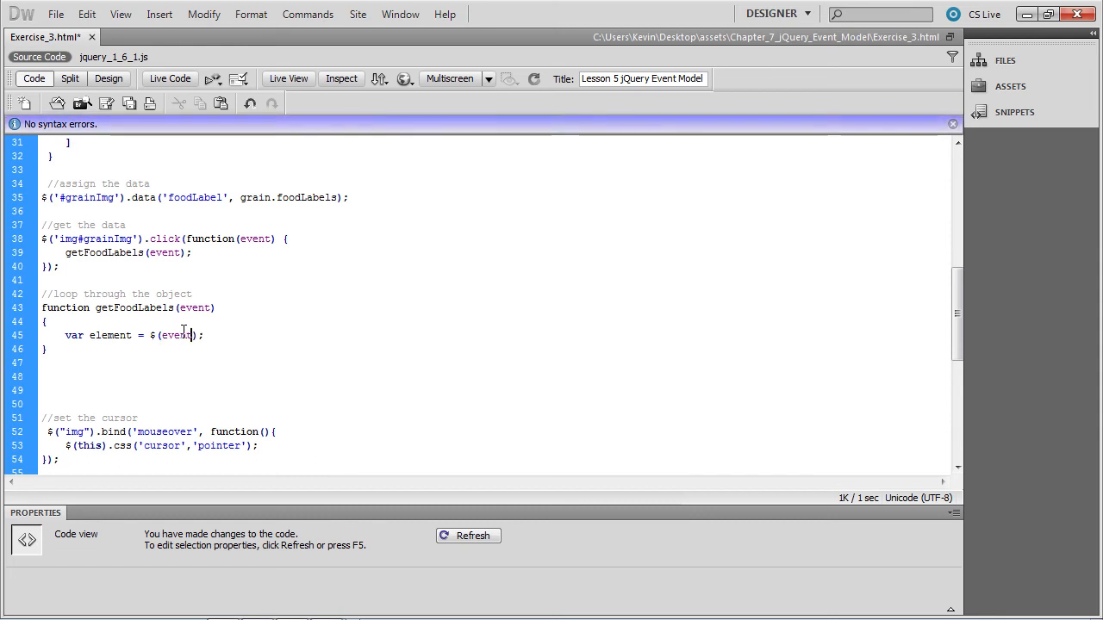
pyautogui.write('.target')
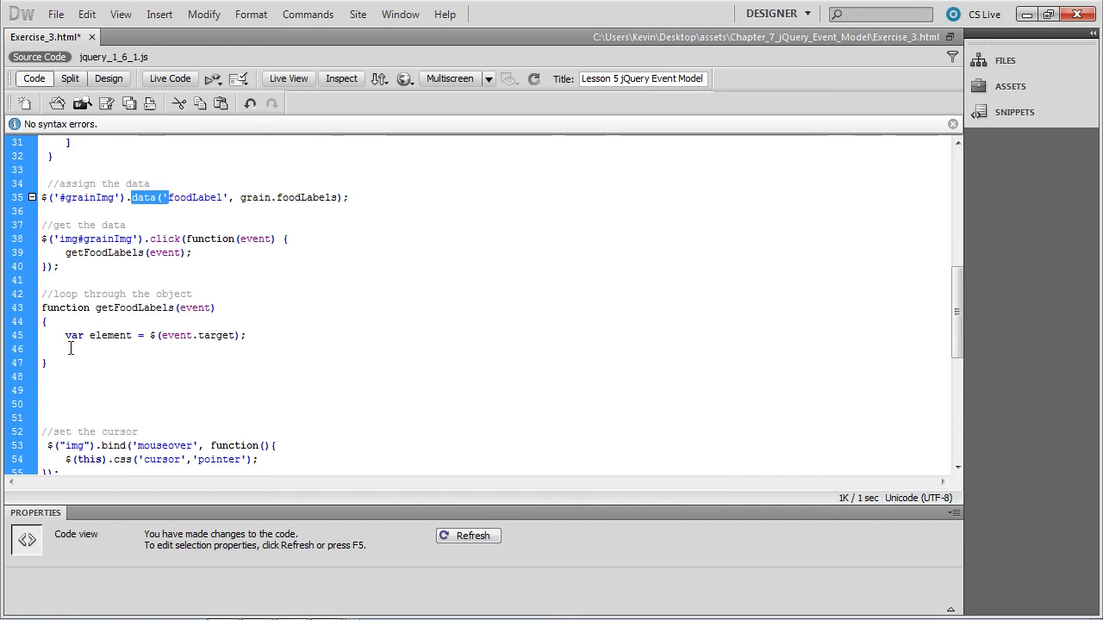
# Add var objData = element.data('foodLabel') after the element line.
pyautogui.write('var objData')
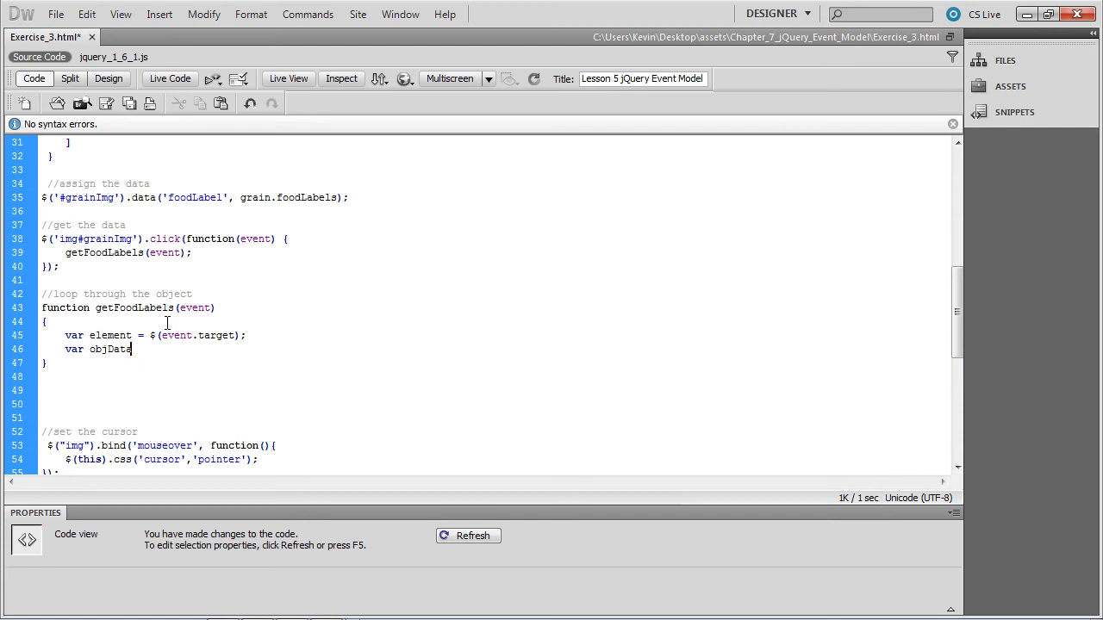
pyautogui.write('" "')
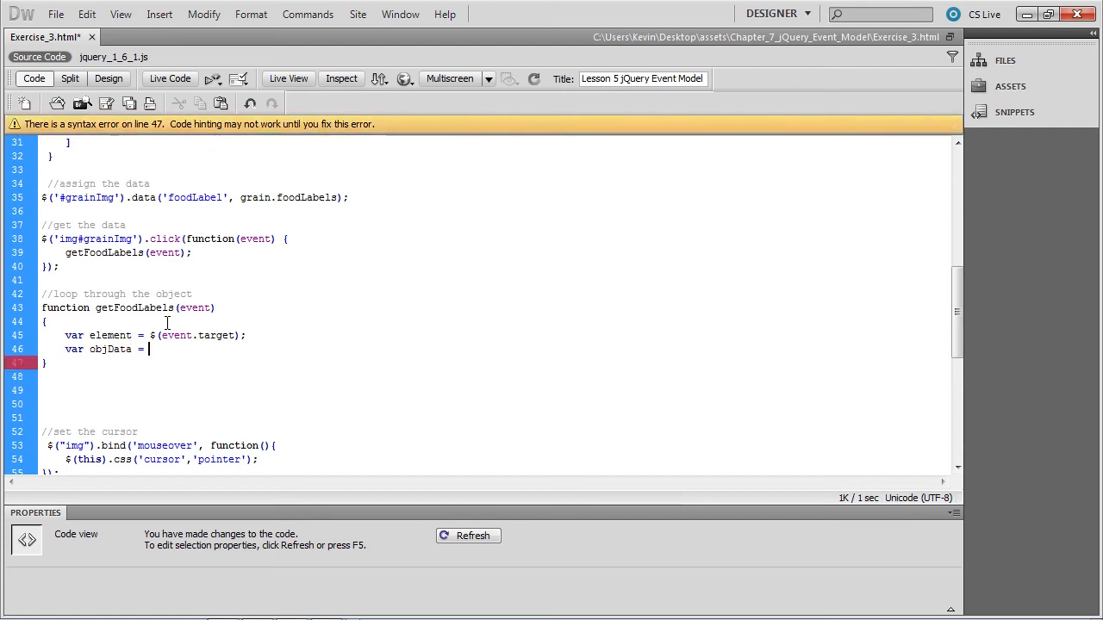
pyautogui.write('eleme')
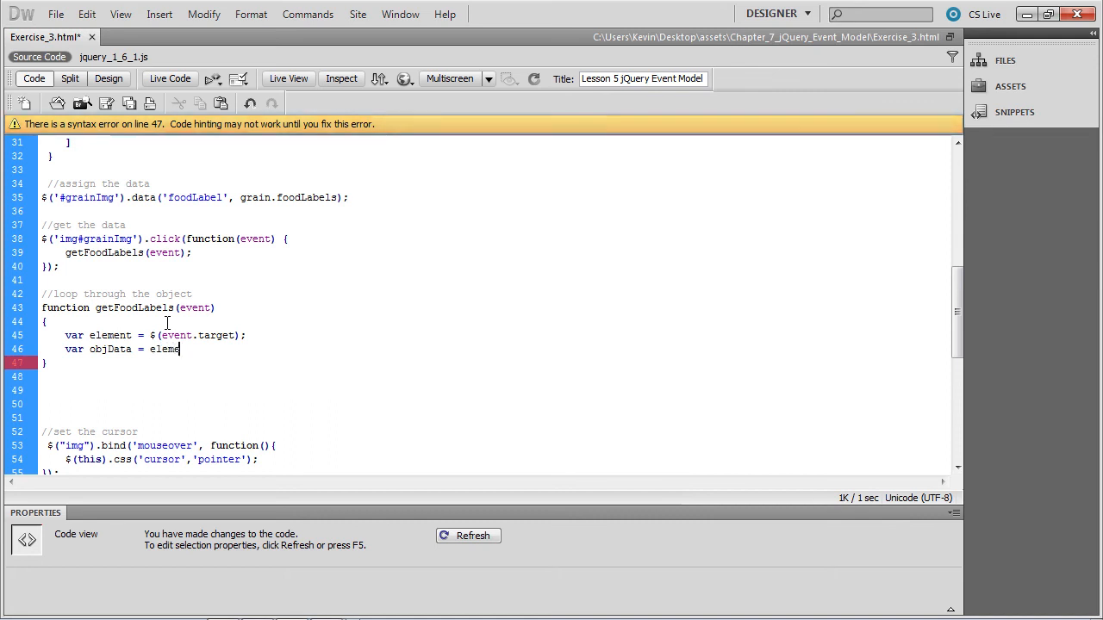
pyautogui.write('nt')
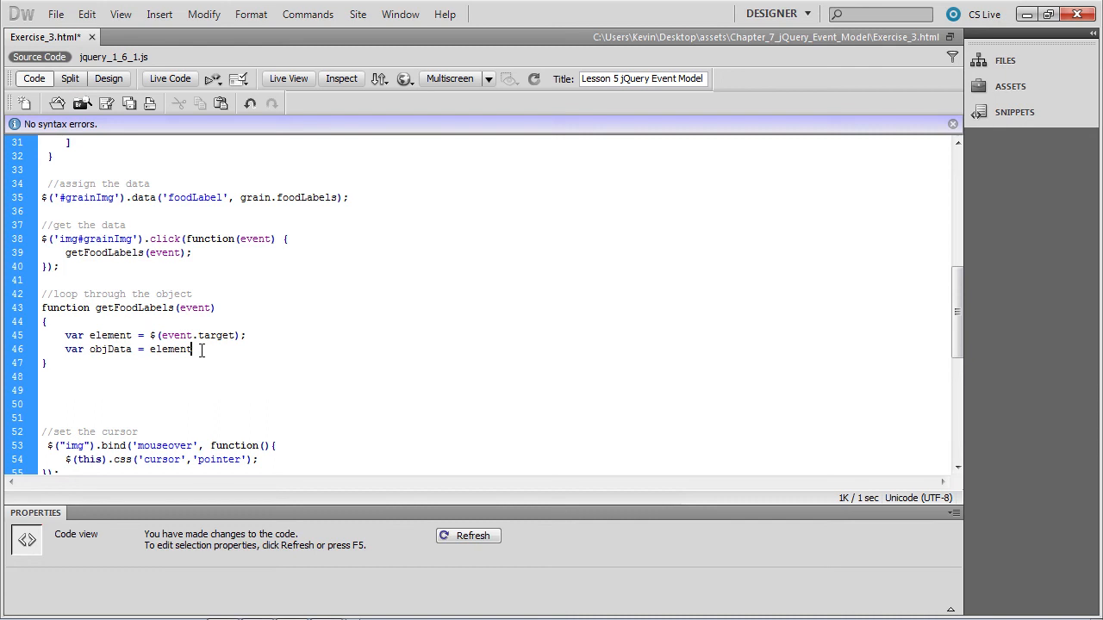
pyautogui.write('.data()')
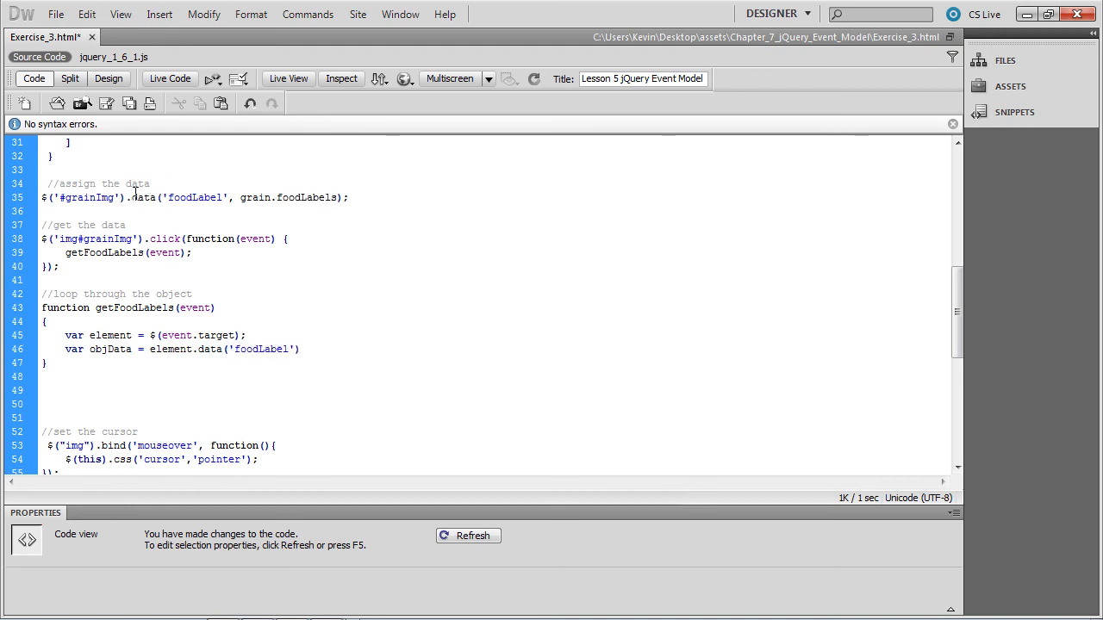
# Review line 35's data call and the grain entries, then end the objData line with a semicolon.
pyautogui.moveTo(131, 197); pyautogui.dragTo(348, 196)
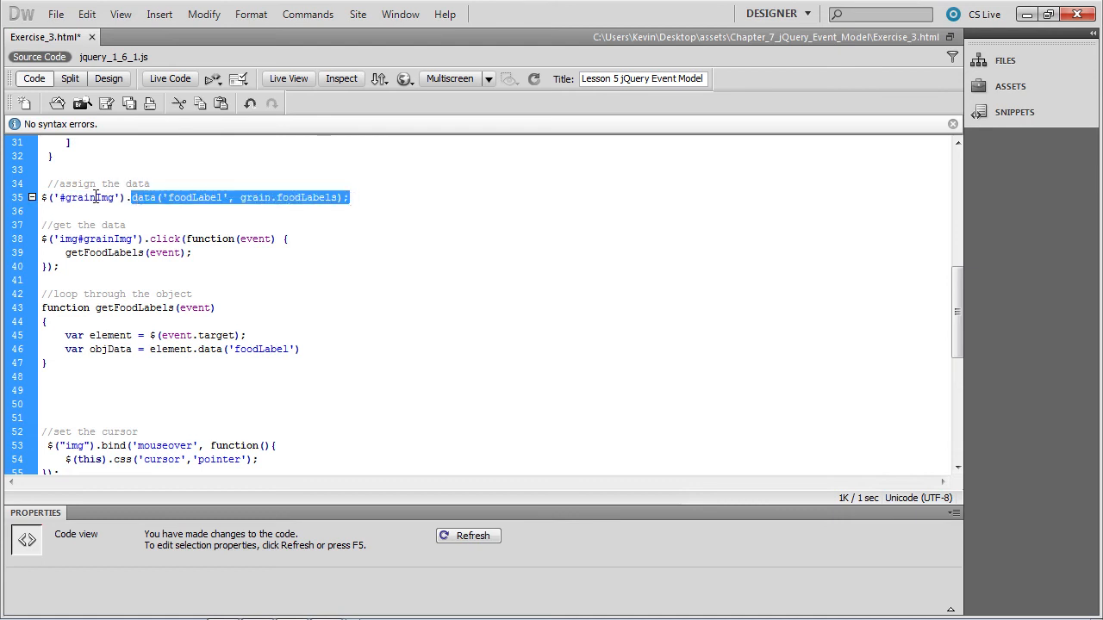
pyautogui.moveTo(65, 334); pyautogui.dragTo(299, 348)
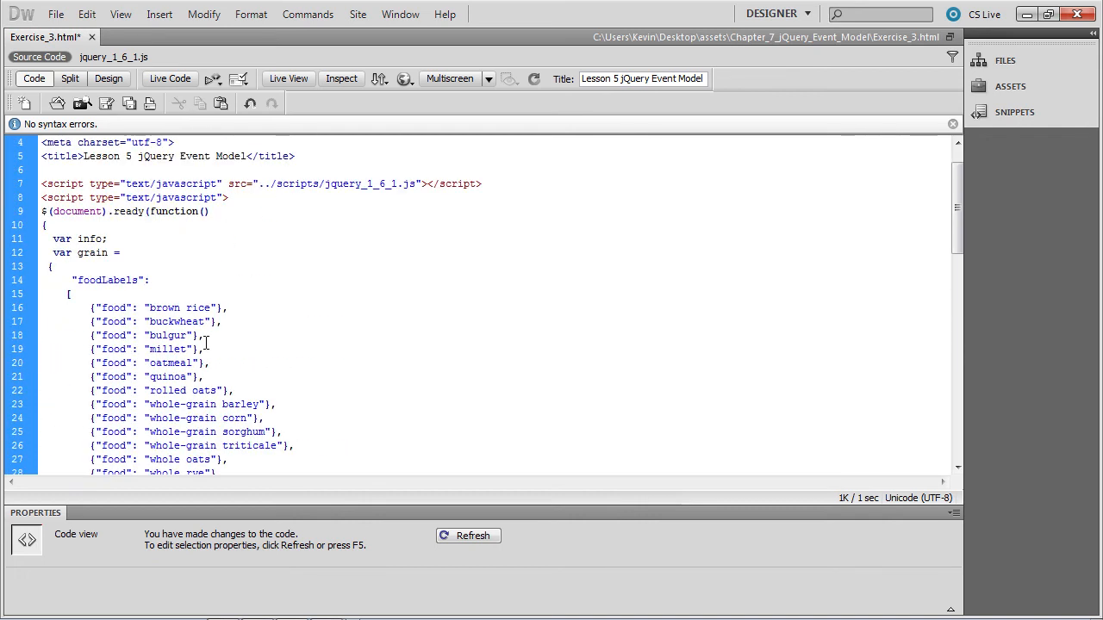
pyautogui.moveTo(89, 306); pyautogui.dragTo(228, 459)
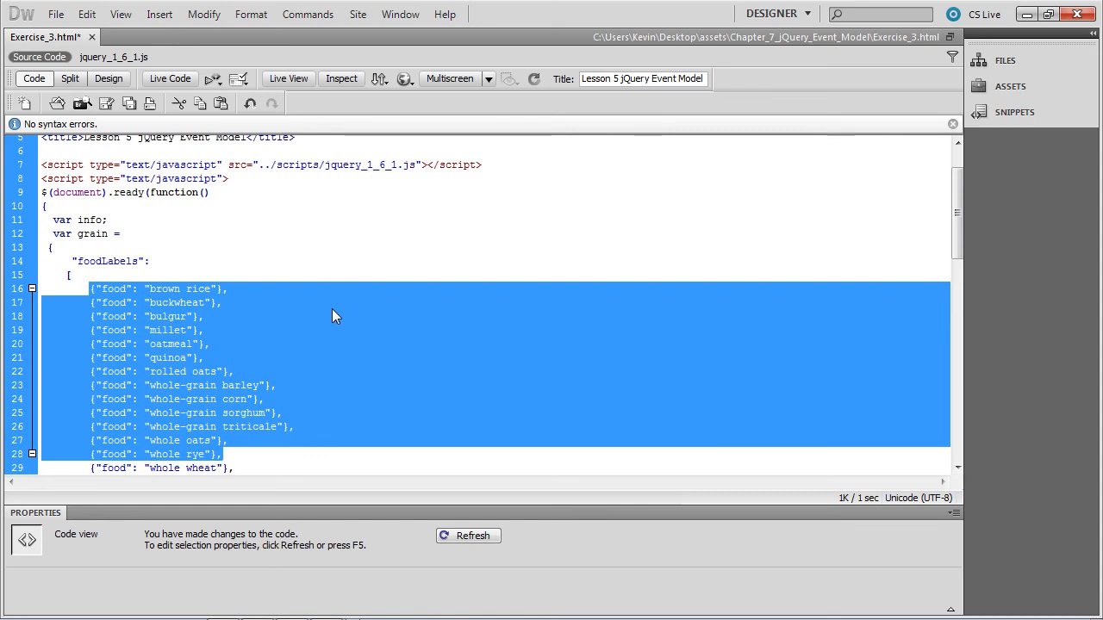
pyautogui.scroll(-3)
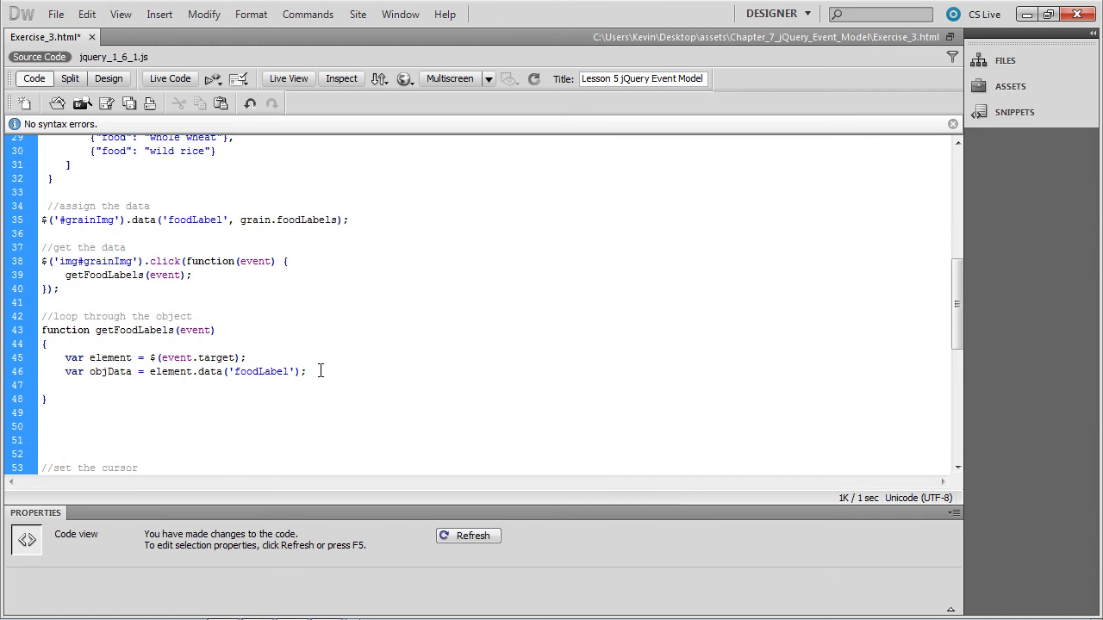
# Write for (i = 0; i < objData.length; i++) { } inside getFoodLabels.
pyautogui.write('for ( i = 0;')
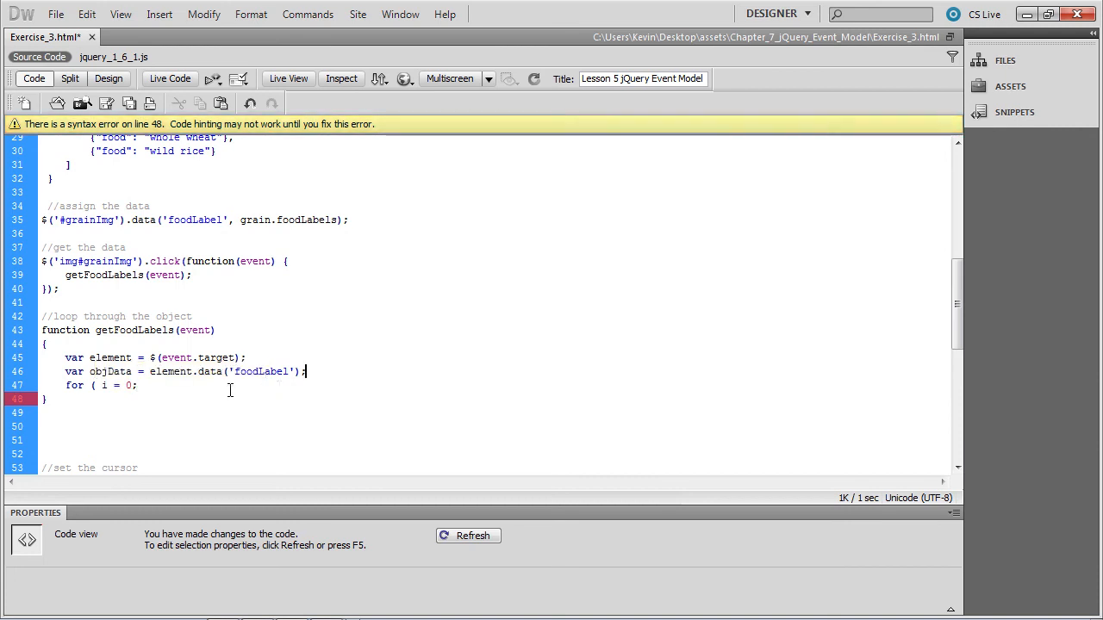
pyautogui.write('i < objData')
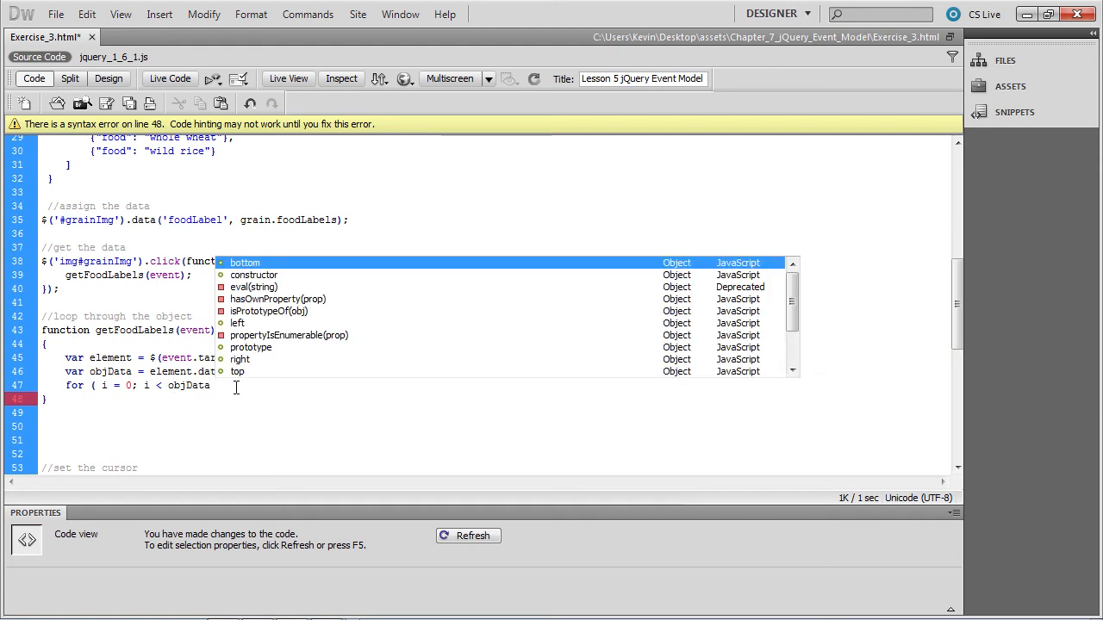
pyautogui.write('length')
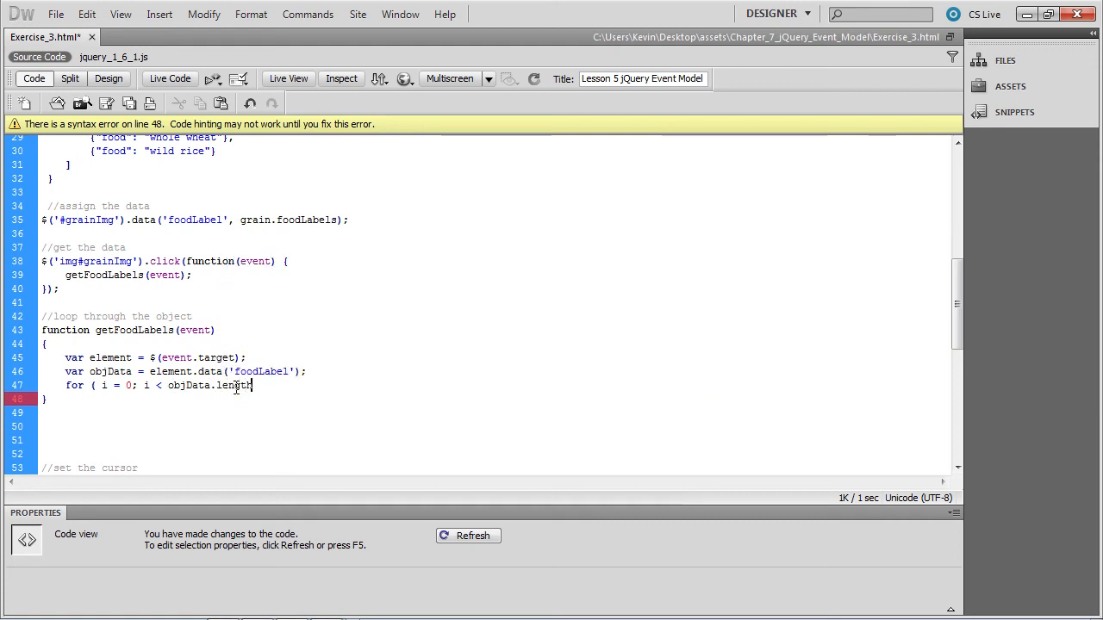
pyautogui.write('; i++')
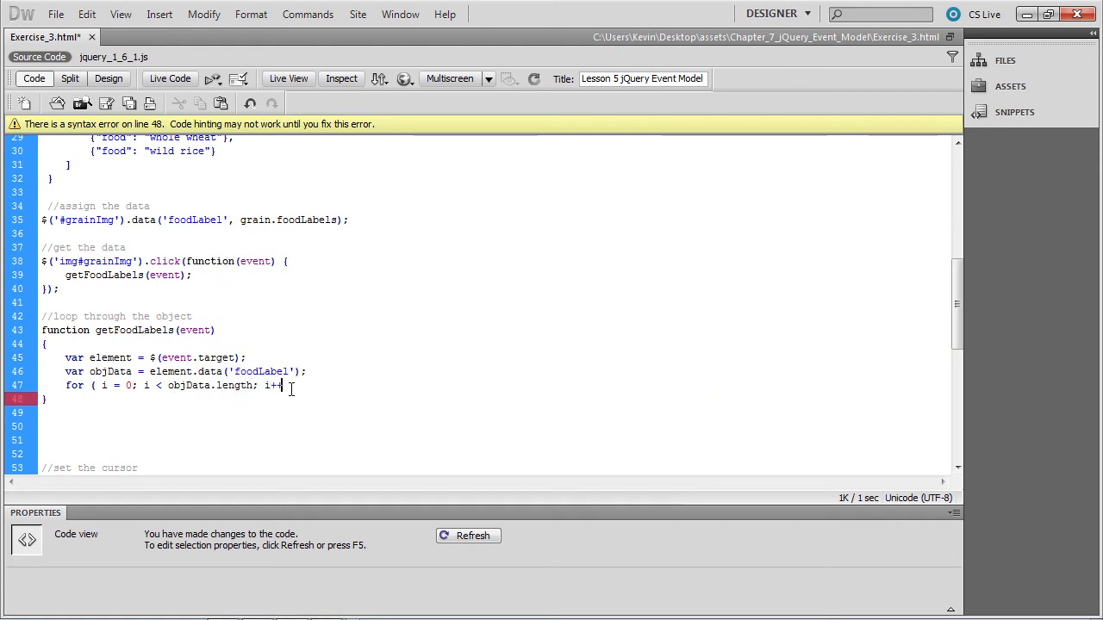
pyautogui.write('+)')
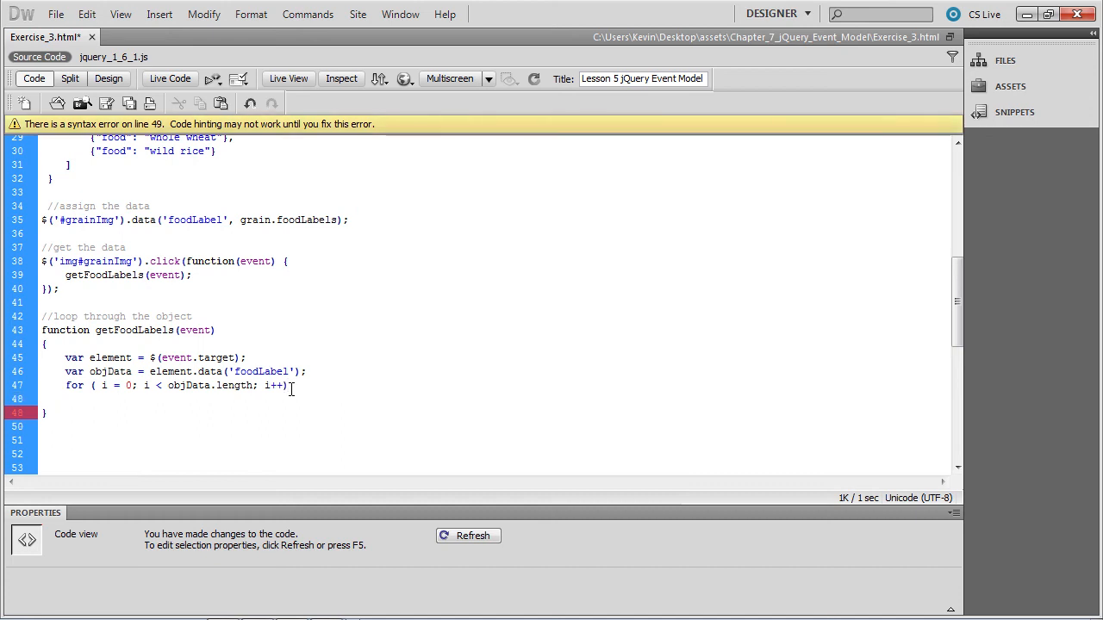
pyautogui.write('{')
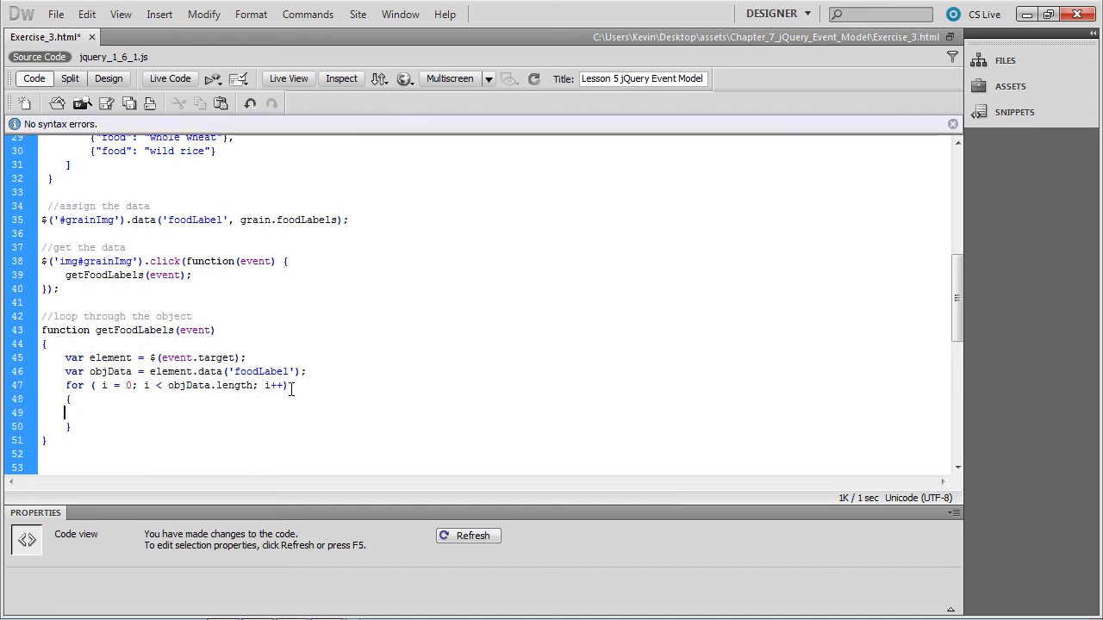
# Alert "Sources of grain include: " + objData[i].food inside the loop.
pyautogui.write('alert(')
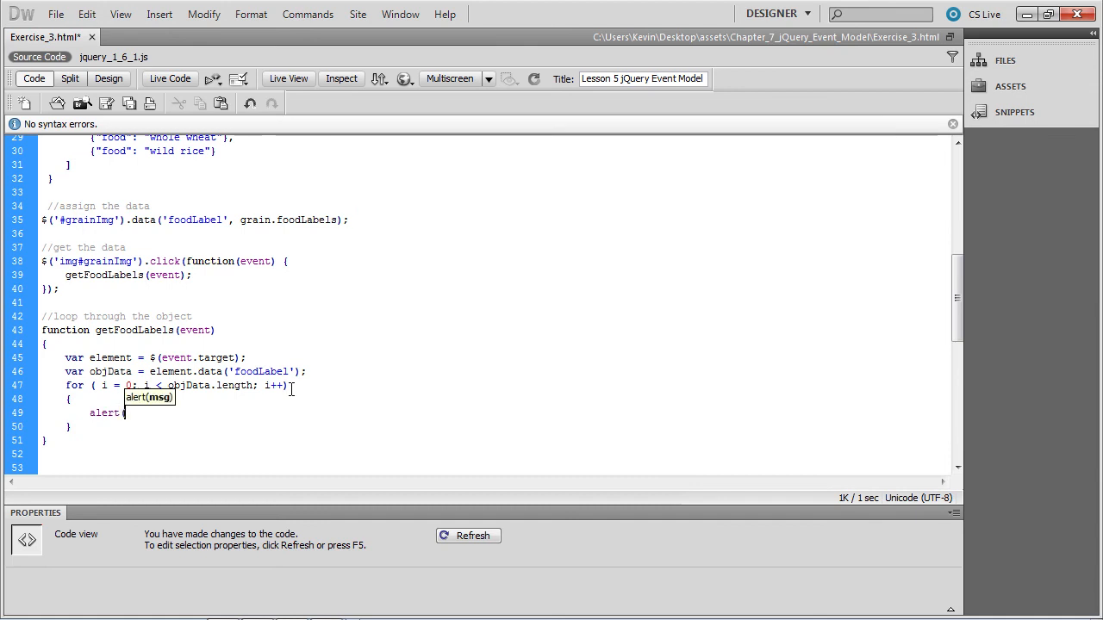
pyautogui.write('("Sources "')
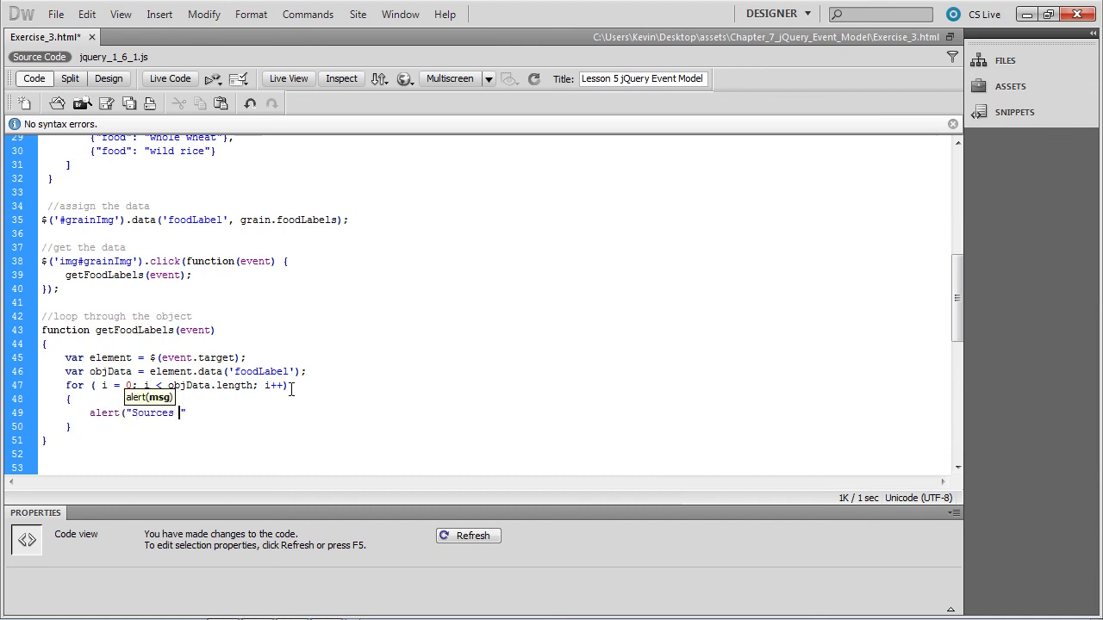
pyautogui.write('of grain include')
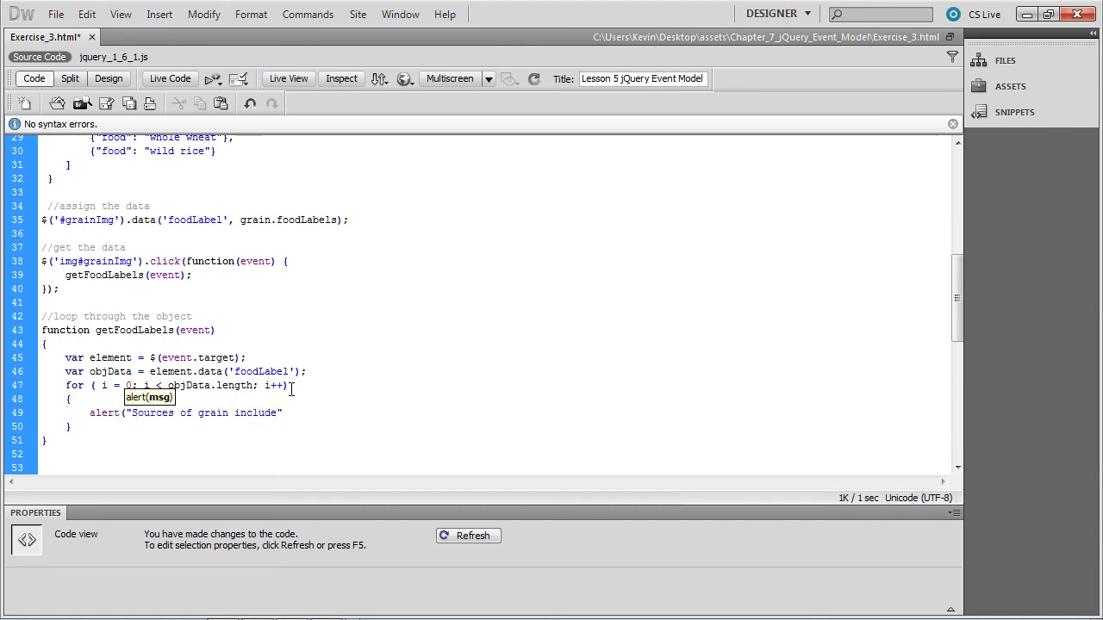
pyautogui.write(':')
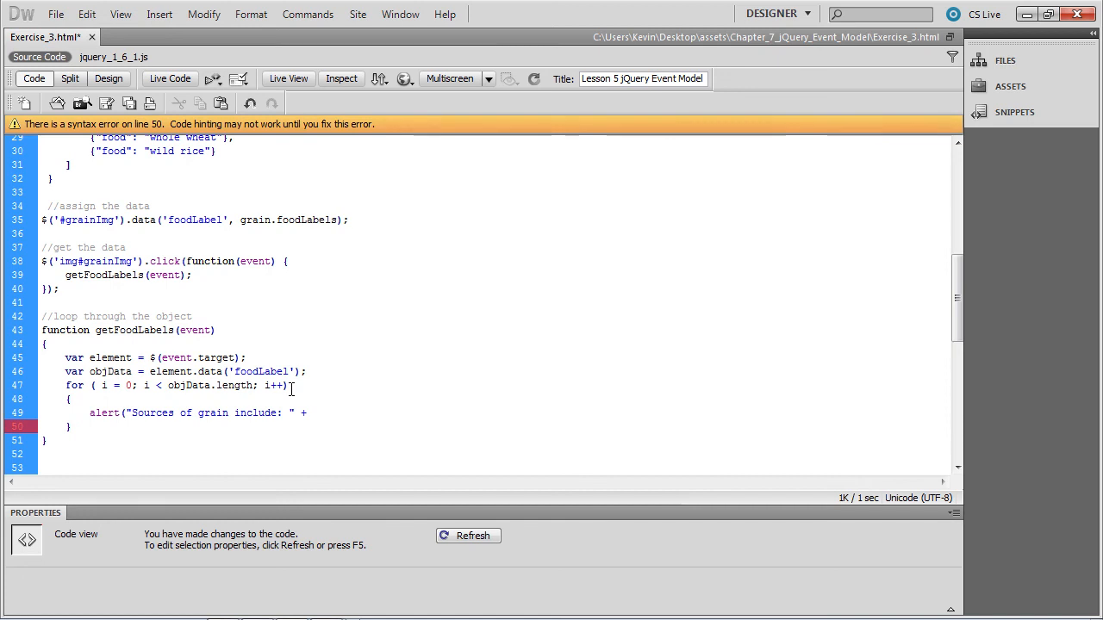
pyautogui.write('objData')
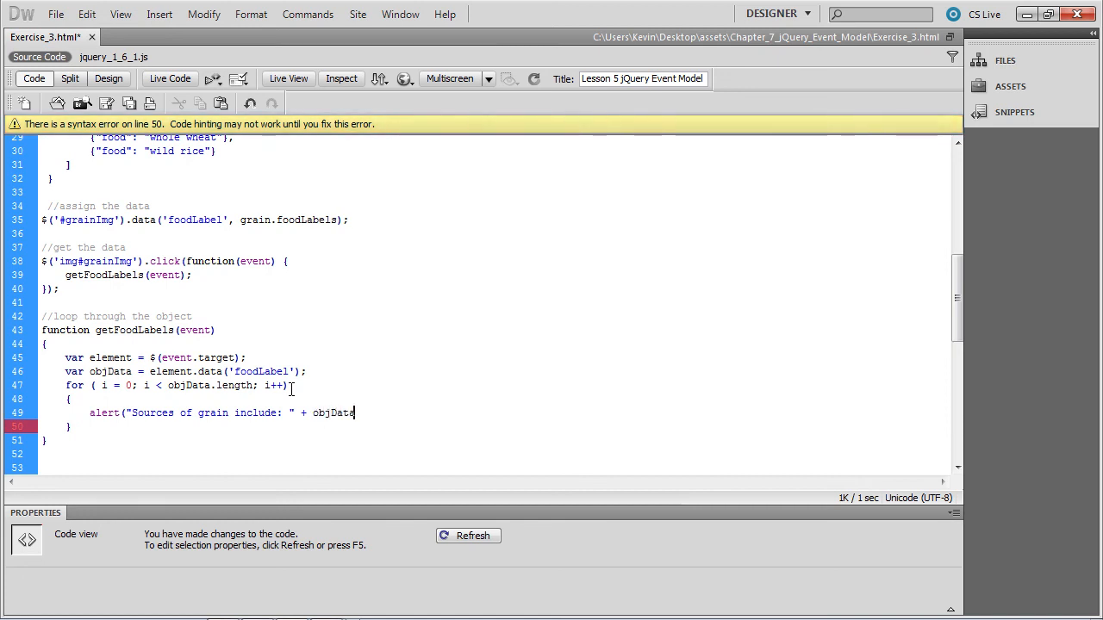
pyautogui.write('[i]')
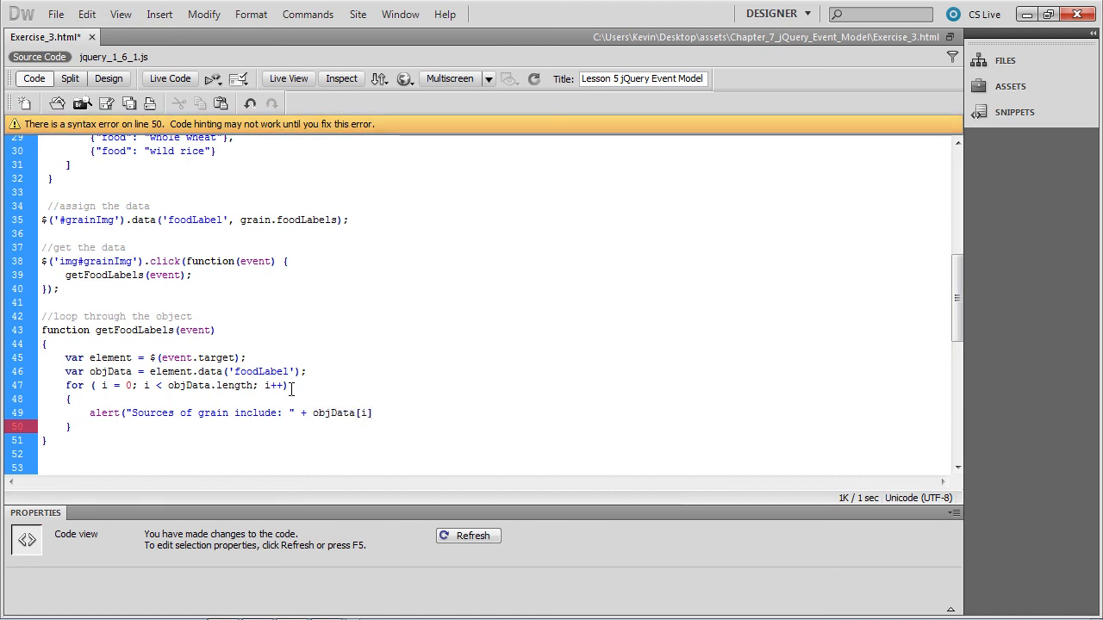
pyautogui.click(372, 413)
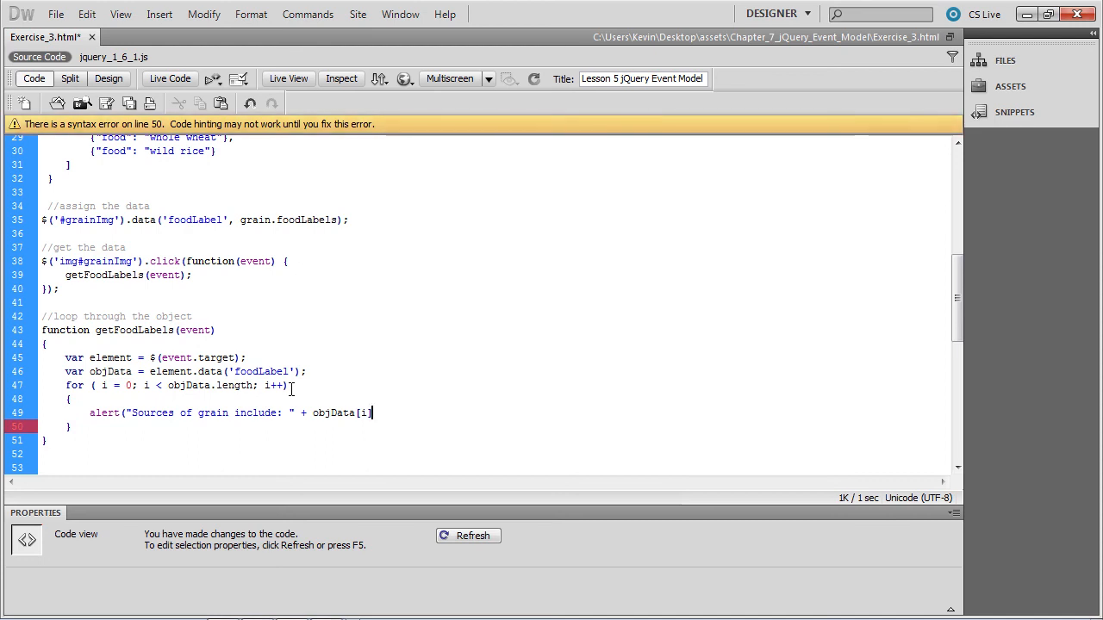
pyautogui.write('.food')
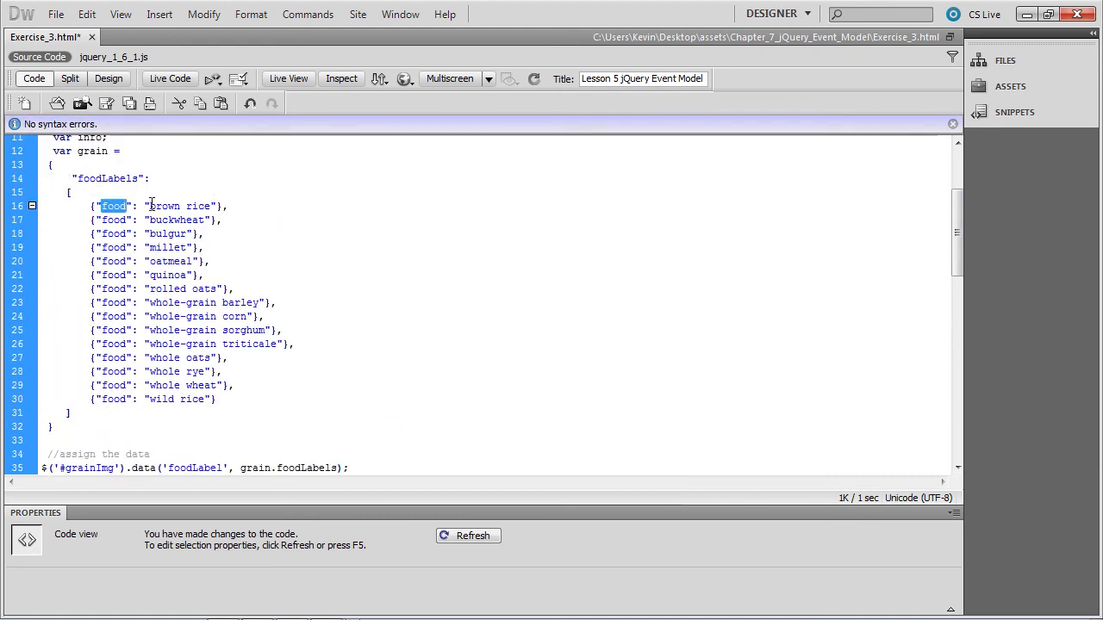
pyautogui.scroll(-3)
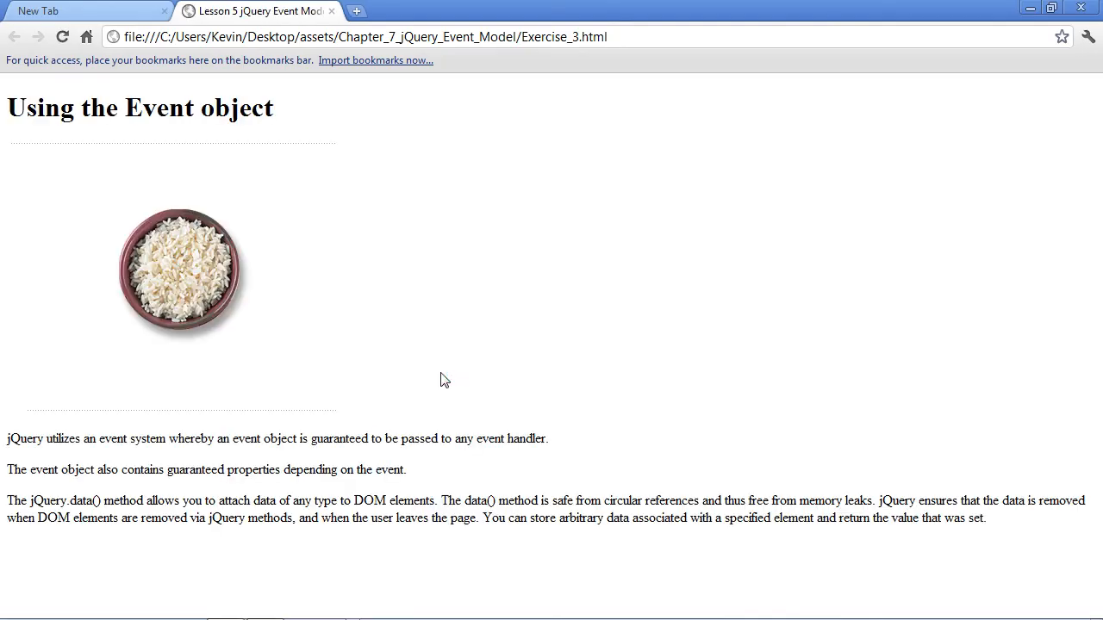
pyautogui.moveTo(128, 145)
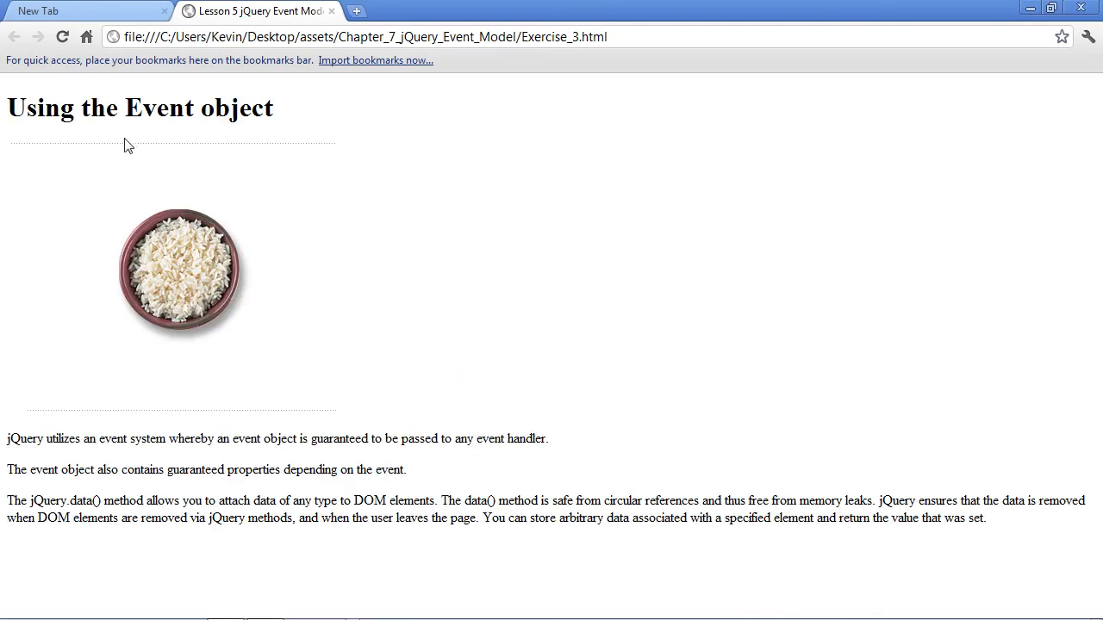
# Trigger the rice image in Chrome and acknowledge each grain alert, brown rice through whole-grain corn.
pyautogui.click(181, 259)
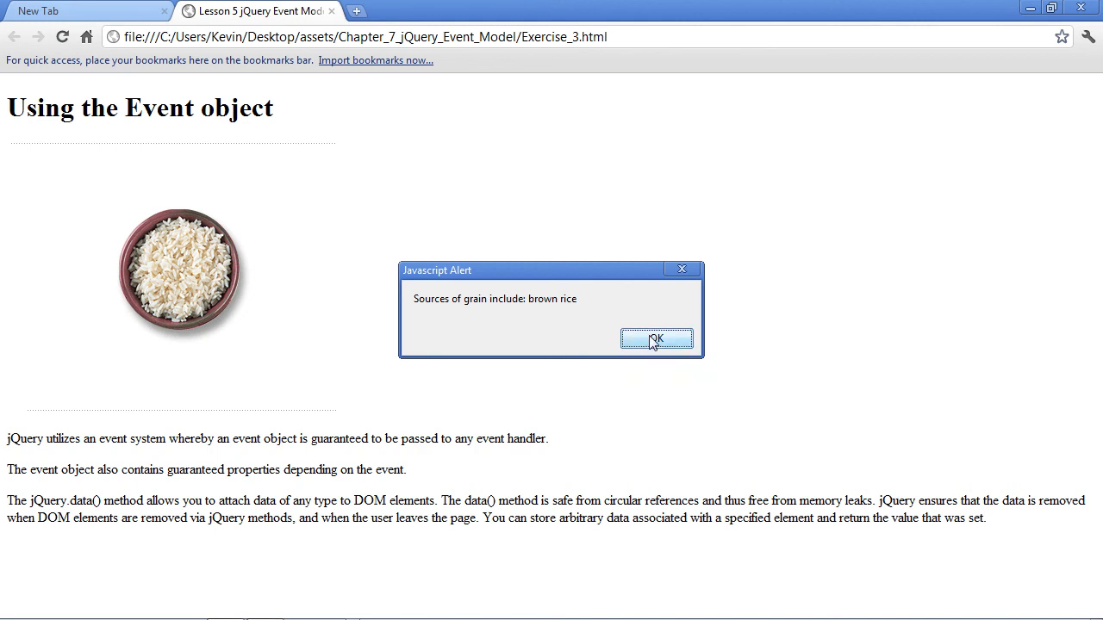
pyautogui.click(657, 338)
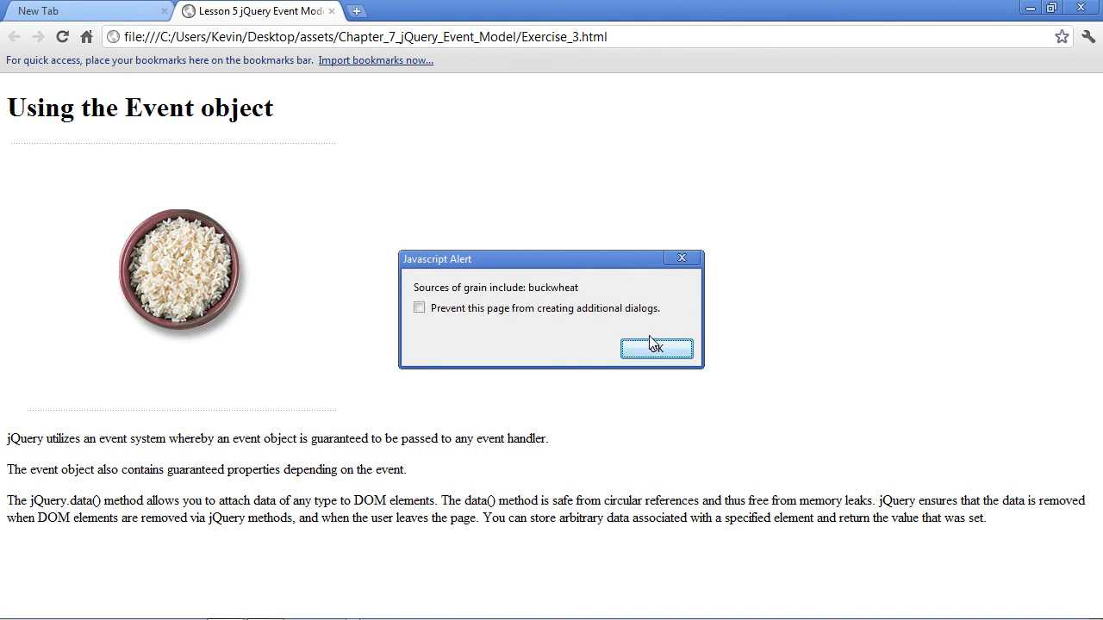
pyautogui.click(658, 348)
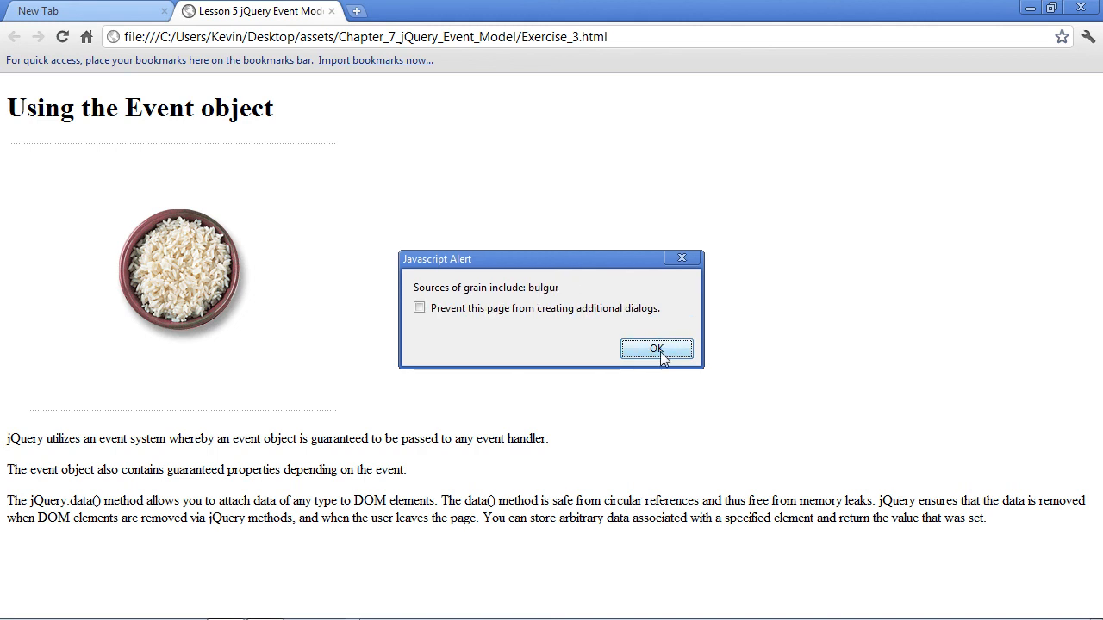
pyautogui.click(656, 349)
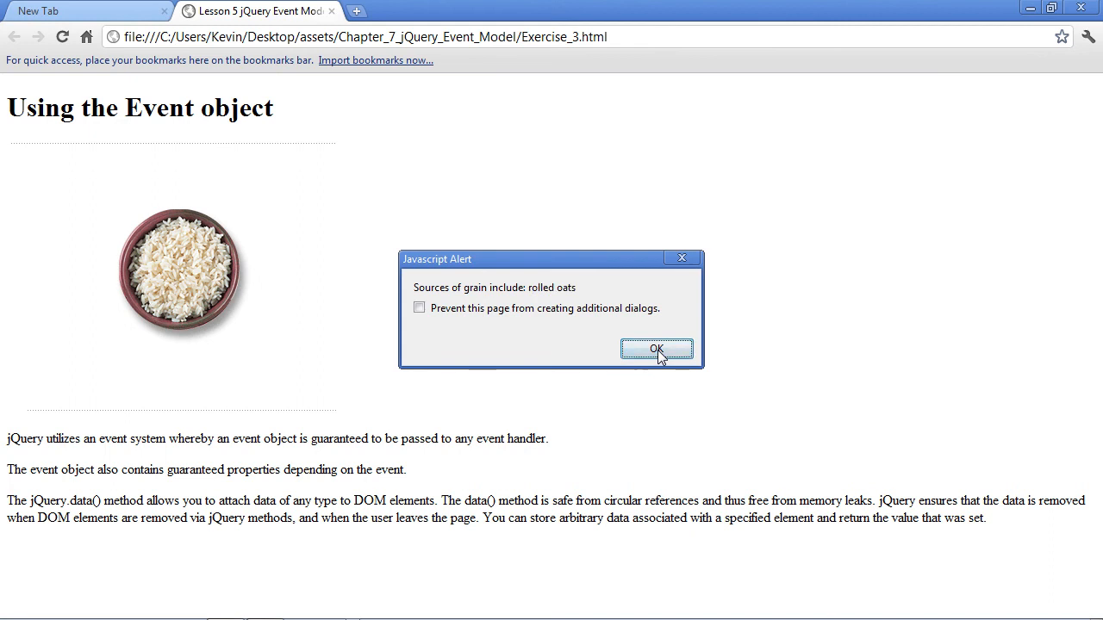
pyautogui.click(656, 348)
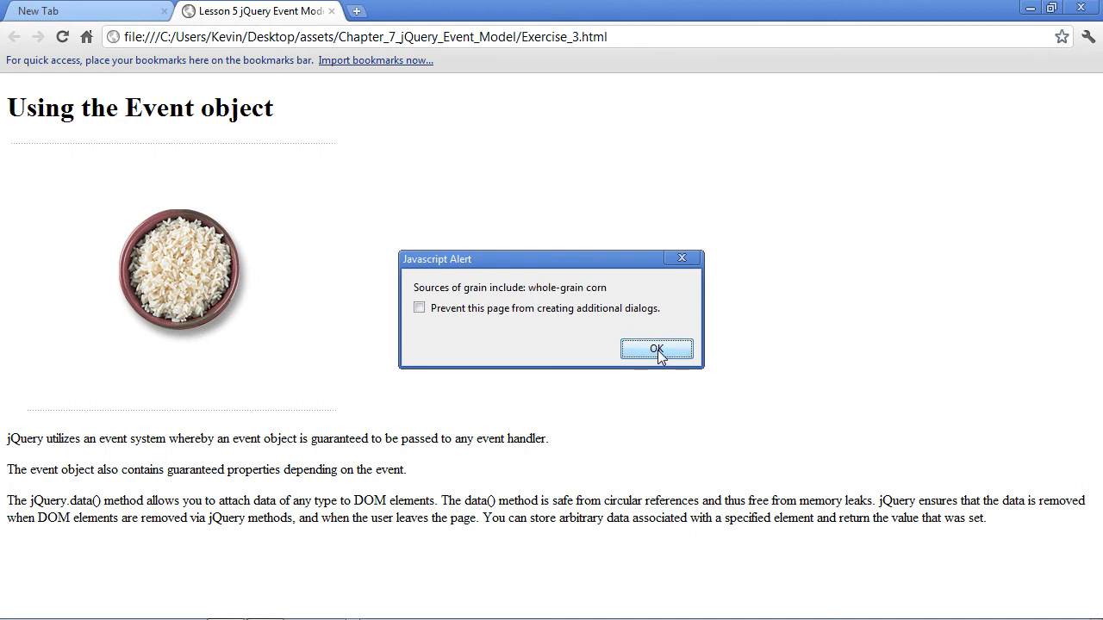
pyautogui.click(656, 348)
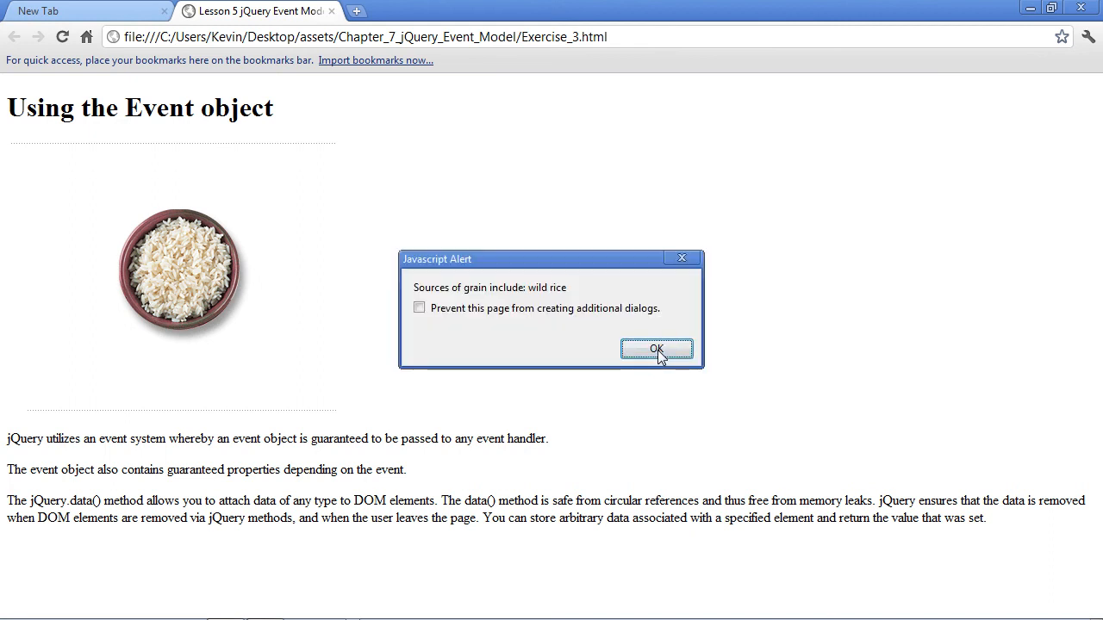
pyautogui.moveTo(657, 372)
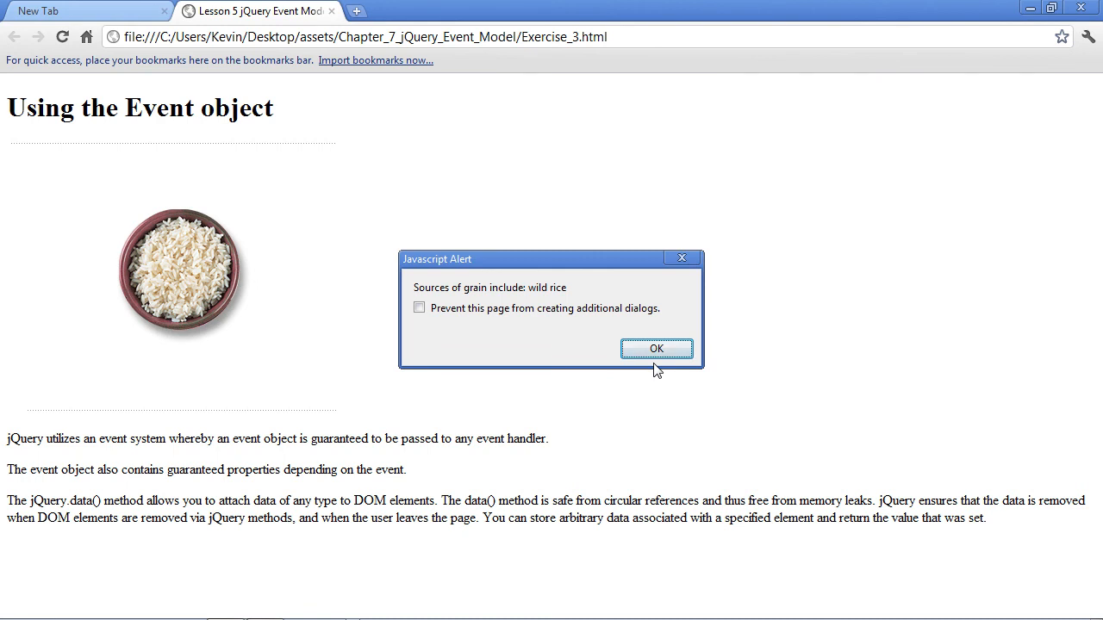